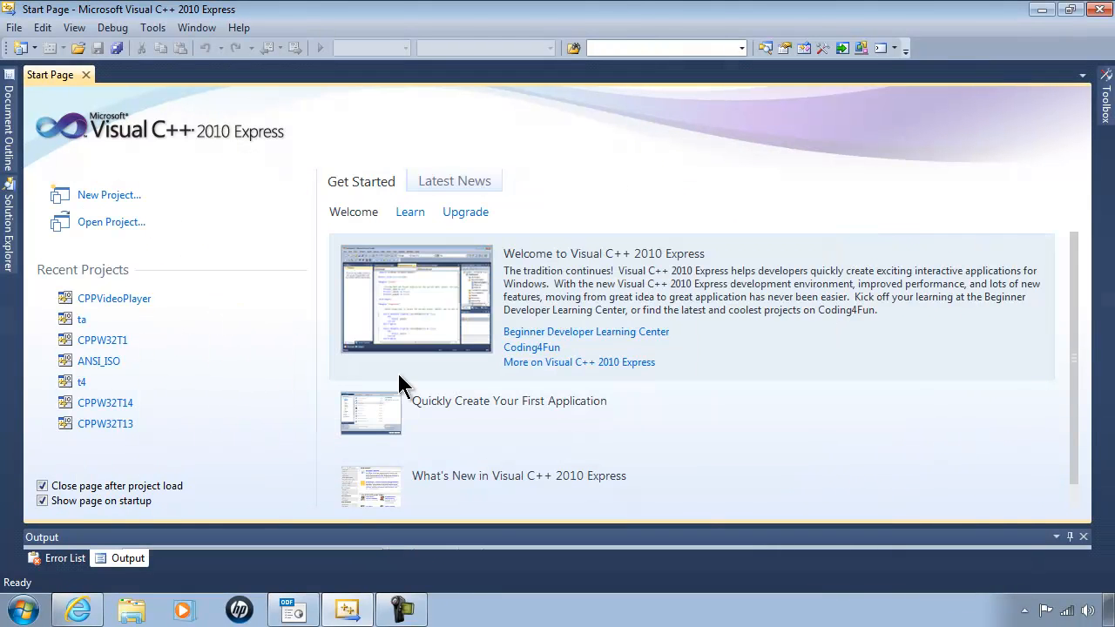
Step: Start a new Windows Forms Application project named CPP_YTExample
click(108, 194)
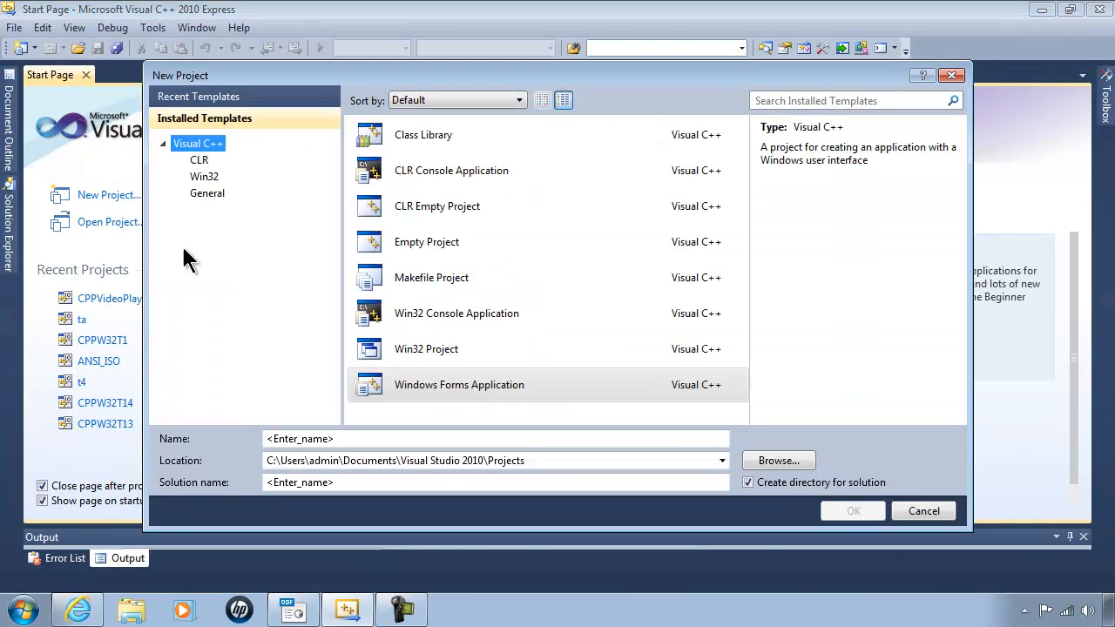
click(459, 384)
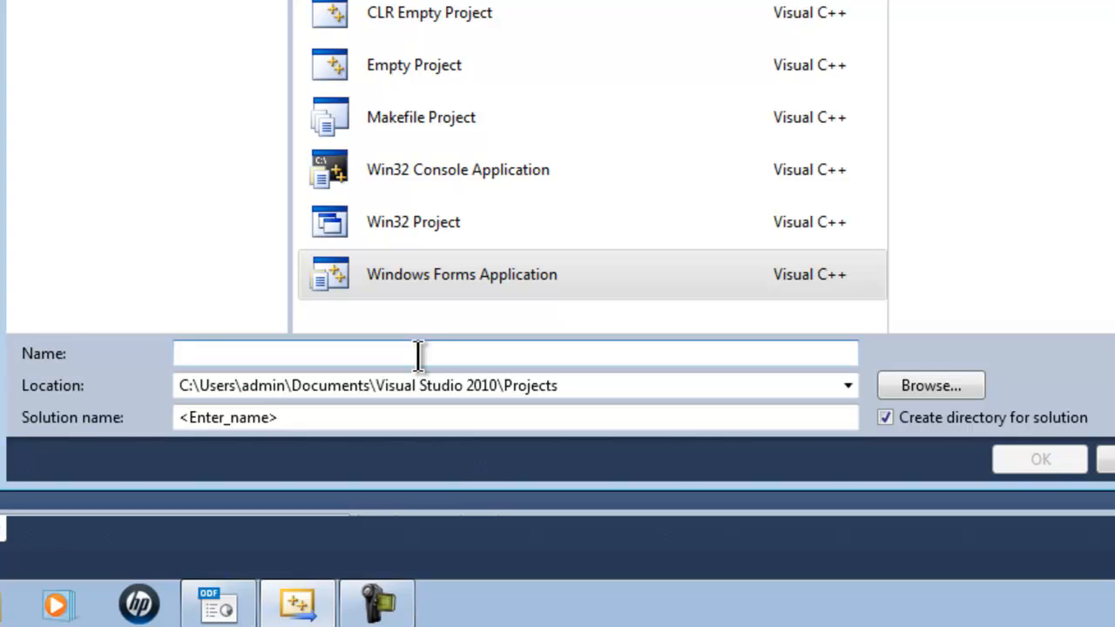
text(CPP_YTExamp)
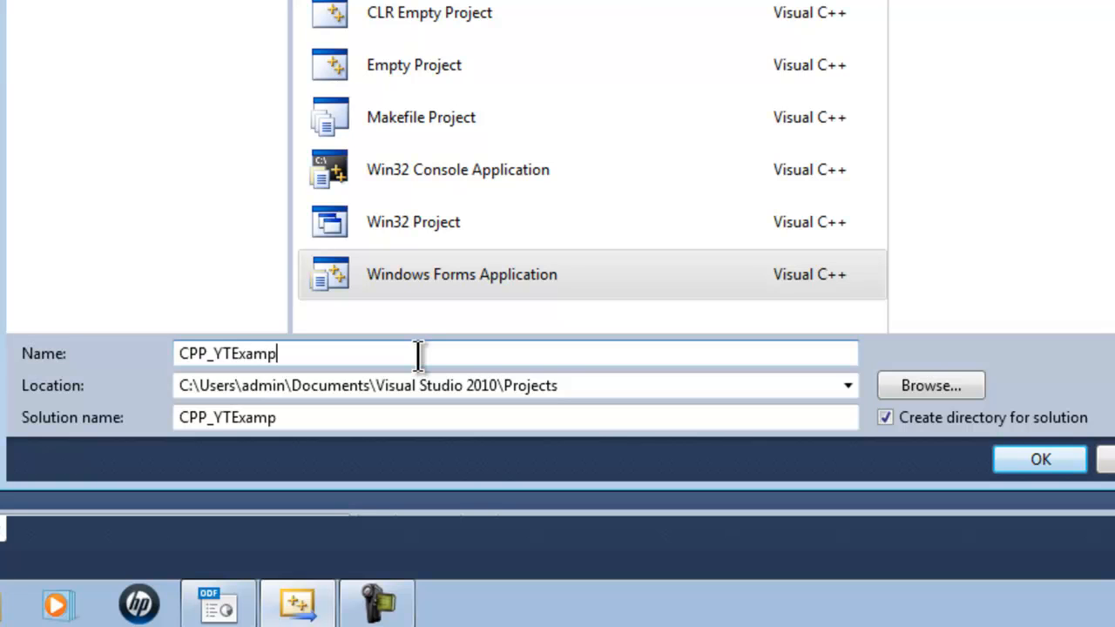
text(le)
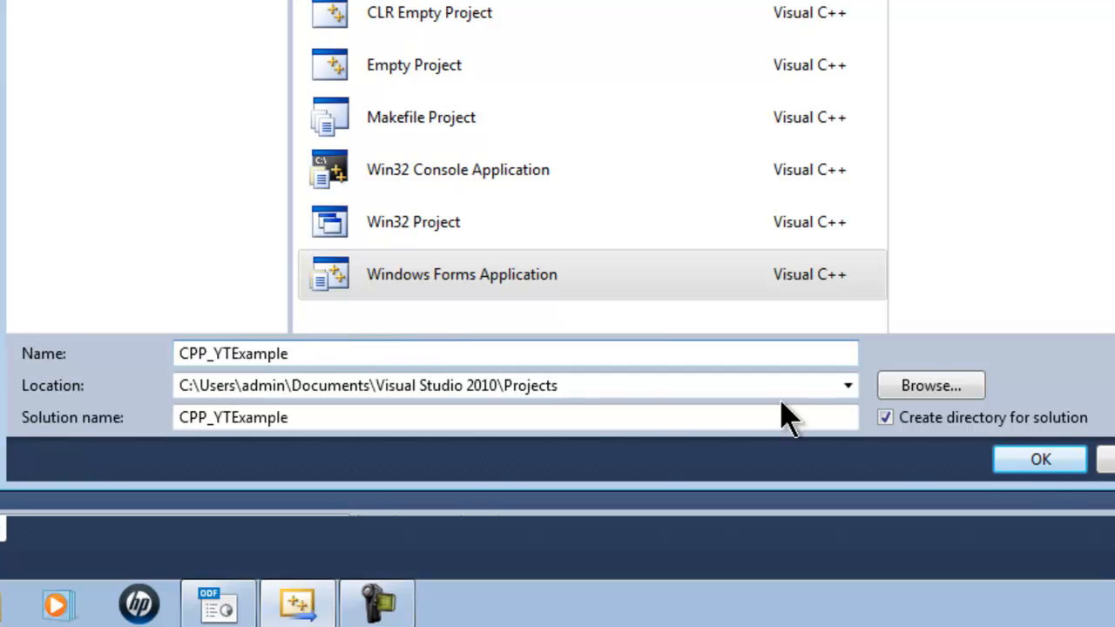
click(1040, 459)
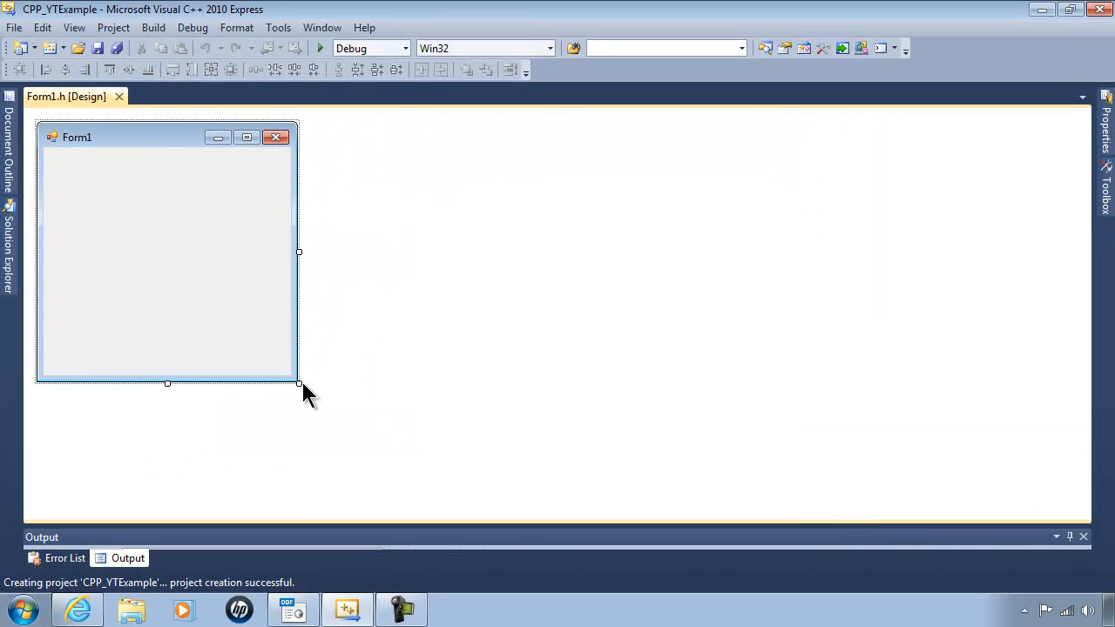
Step: Drag Form1's corner handle to enlarge the form in the designer
drag(299, 383, 545, 512)
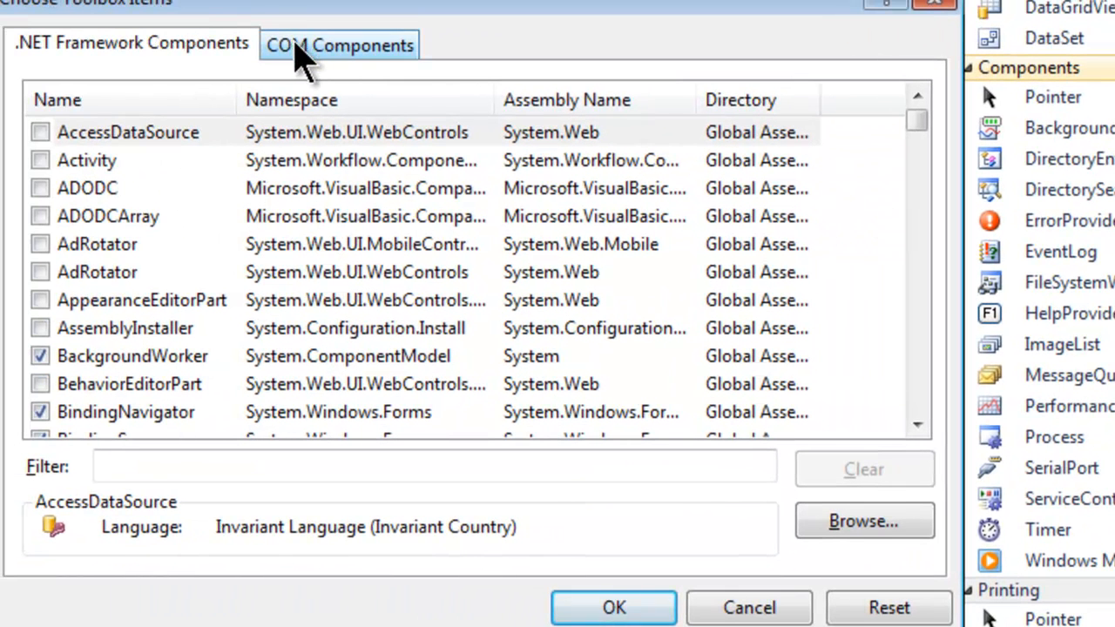
Step: Check Shockwave Flash Object under COM Components and add it to the Toolbox
click(339, 44)
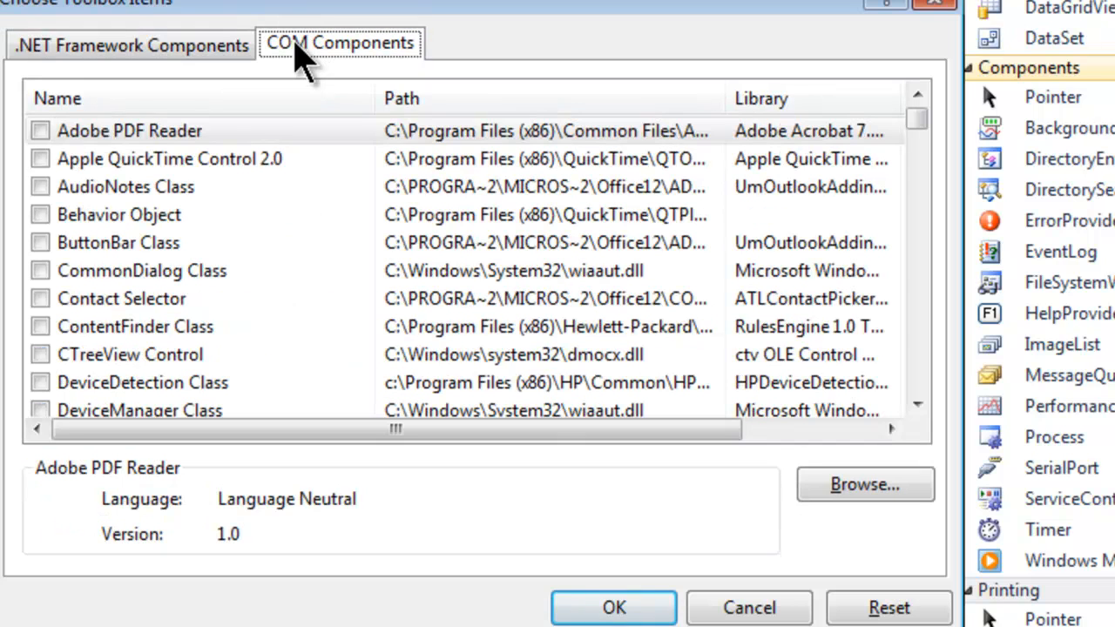
scroll(down, 3)
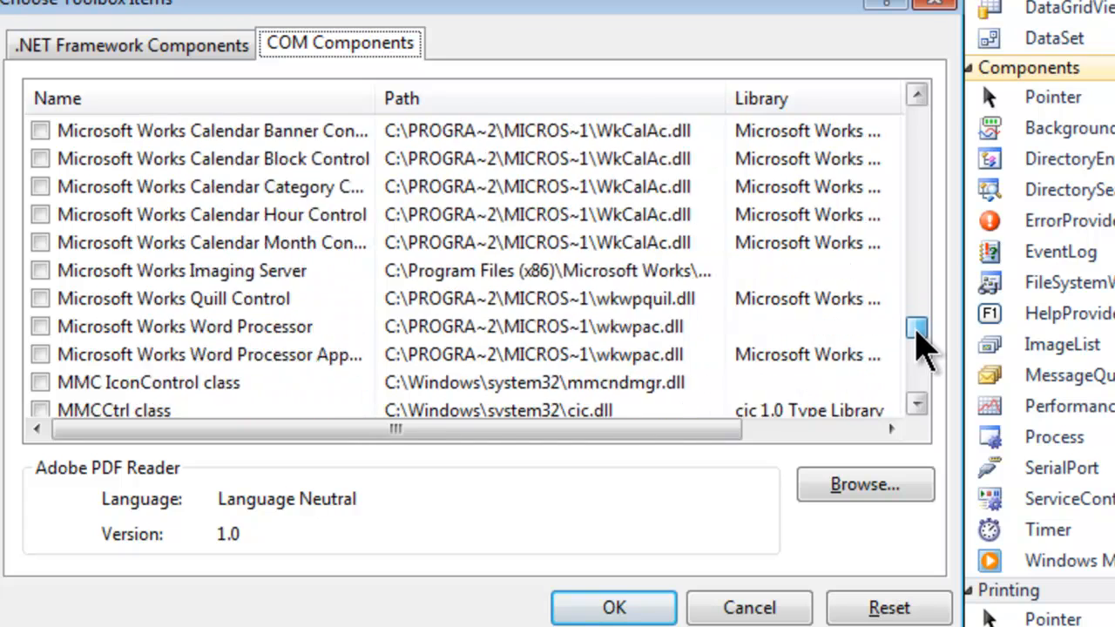
scroll(down, 3)
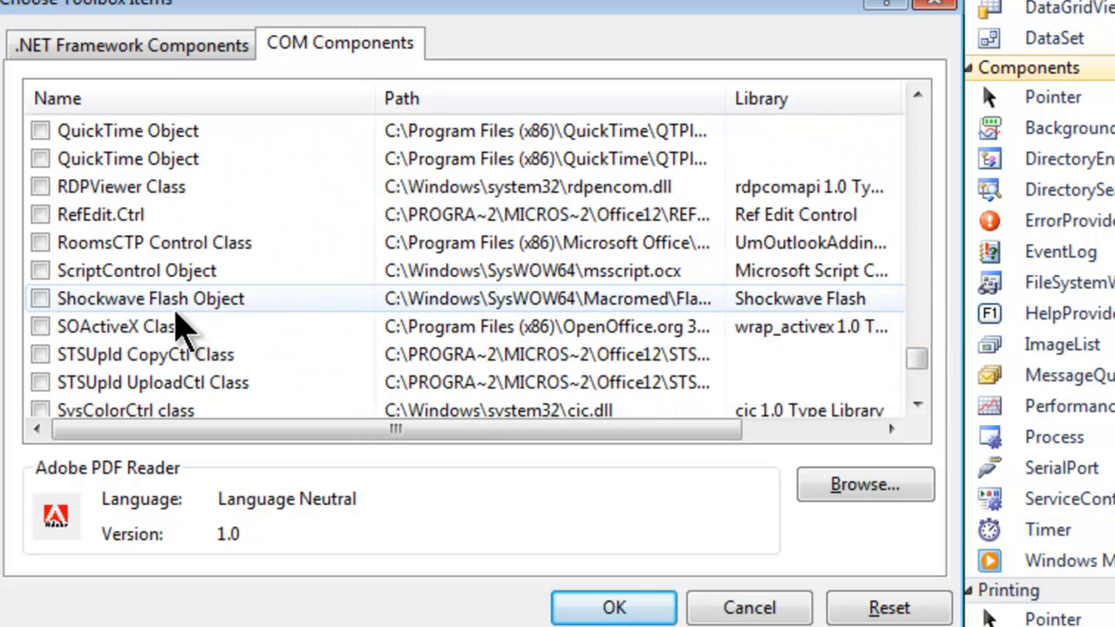
click(40, 298)
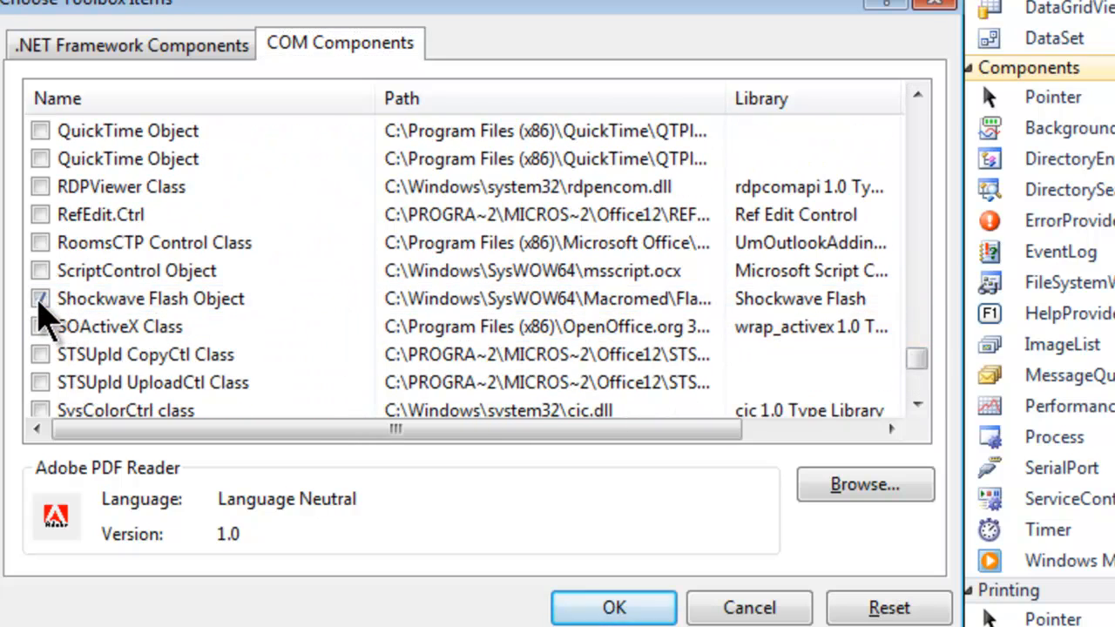
click(40, 298)
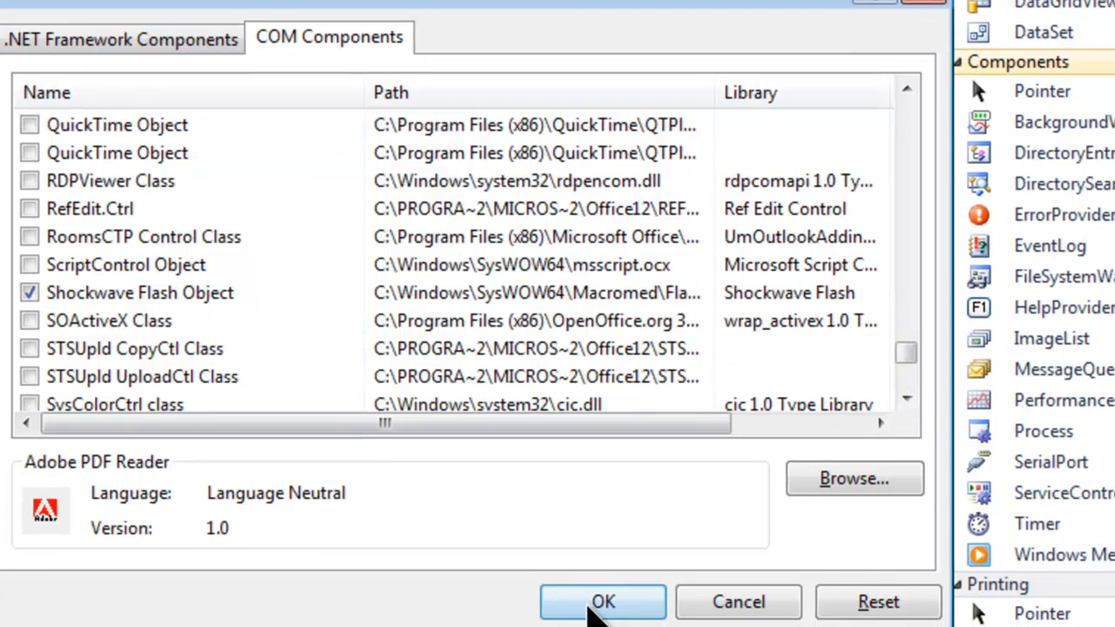
click(603, 602)
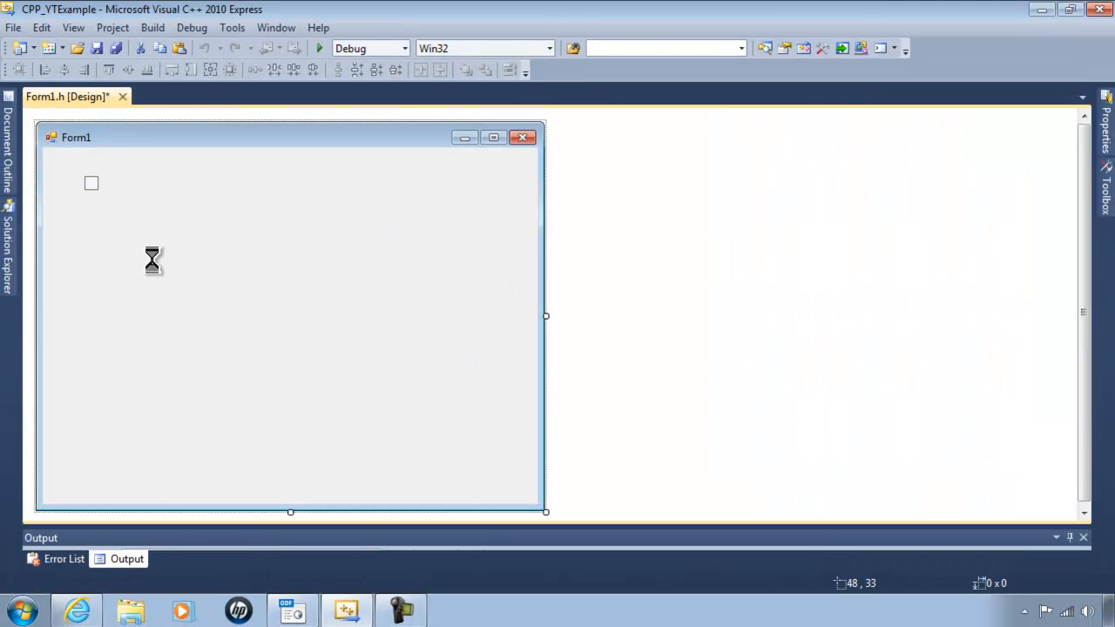
Step: Draw a Shockwave Flash control on Form1, enlarge it, and select its Movie property
drag(98, 190, 403, 455)
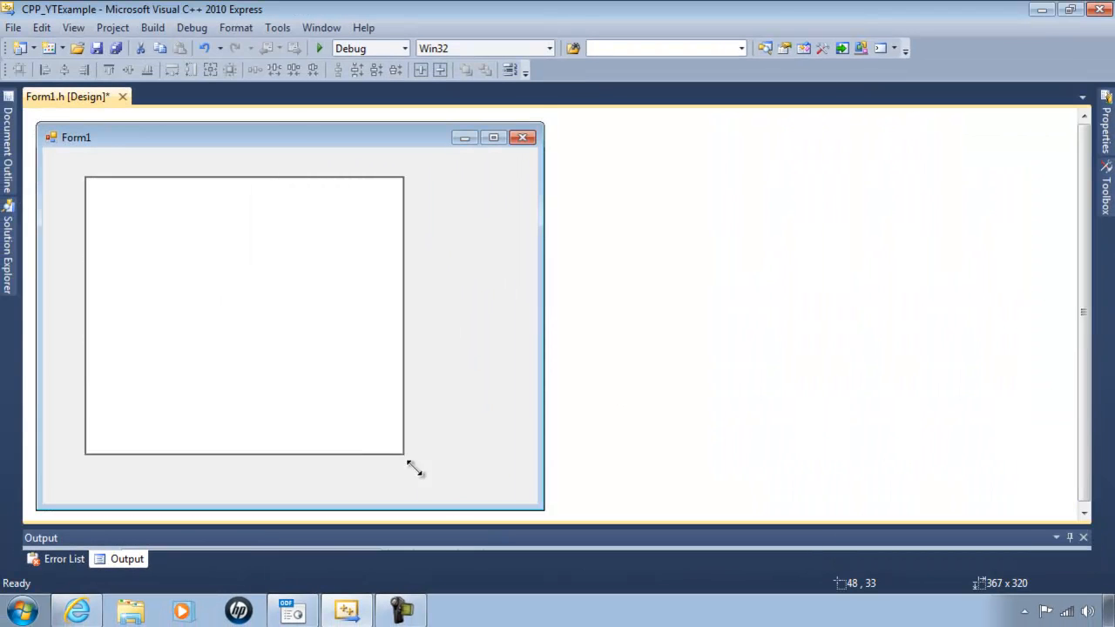
drag(410, 464, 437, 474)
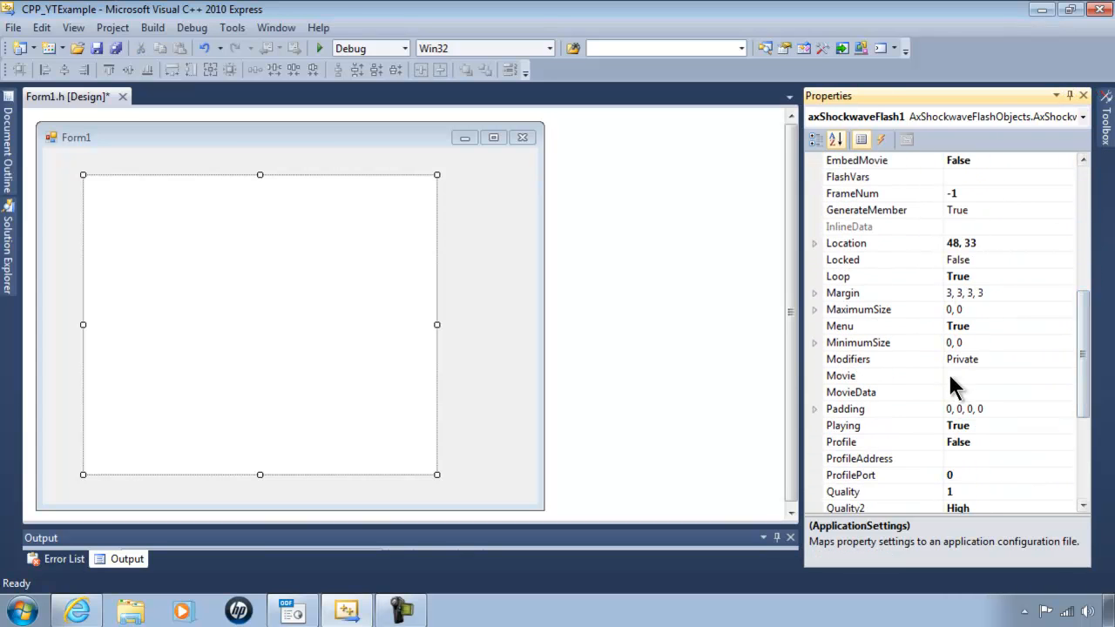
click(841, 375)
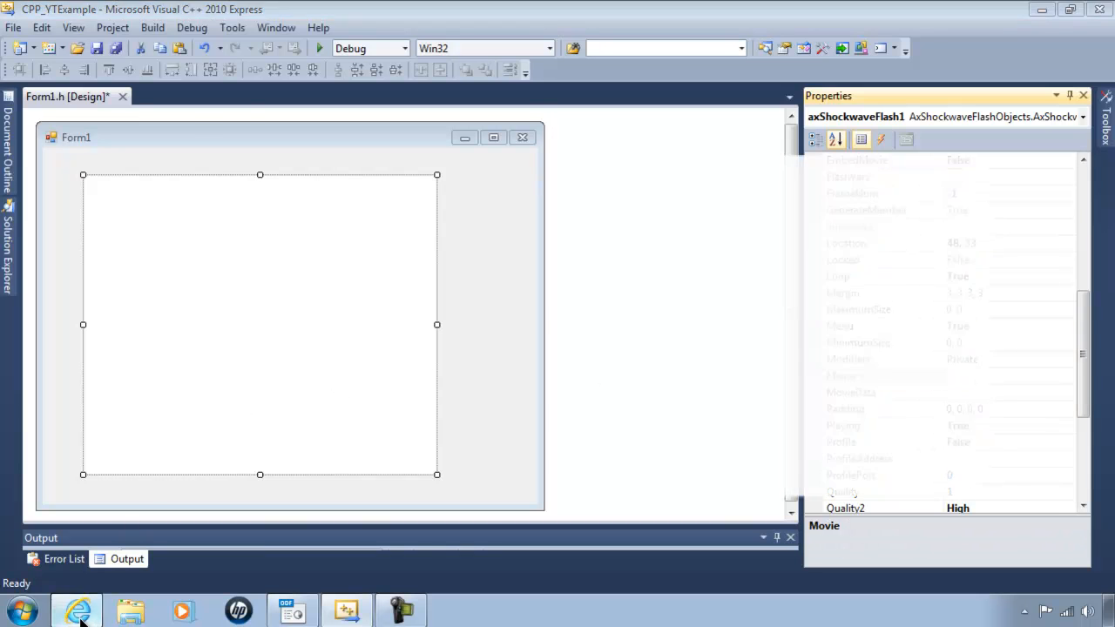
Step: Copy the crayfish video's YouTube address from Internet Explorer's address bar
click(77, 610)
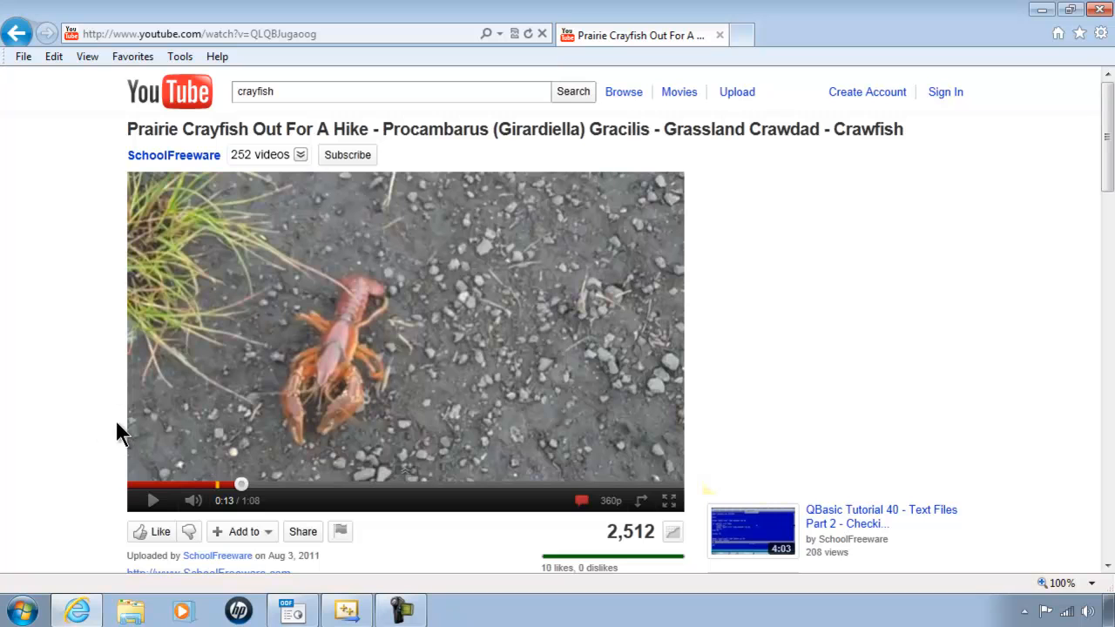
click(174, 33)
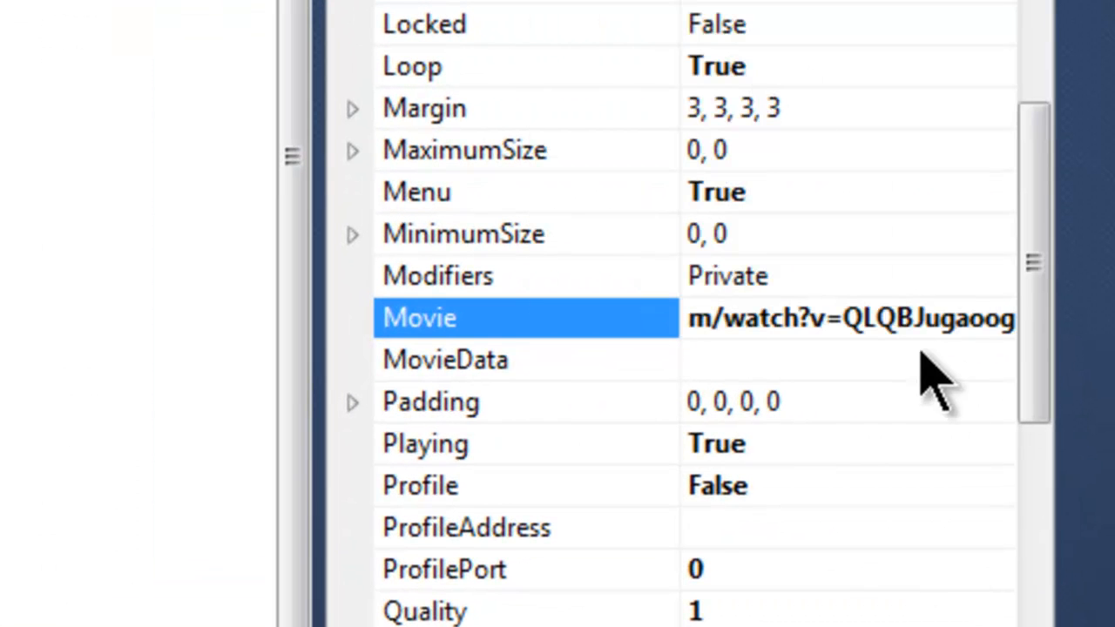
Step: Apply the crayfish URL to Movie and enlarge the player to about 508 by 364
click(841, 318)
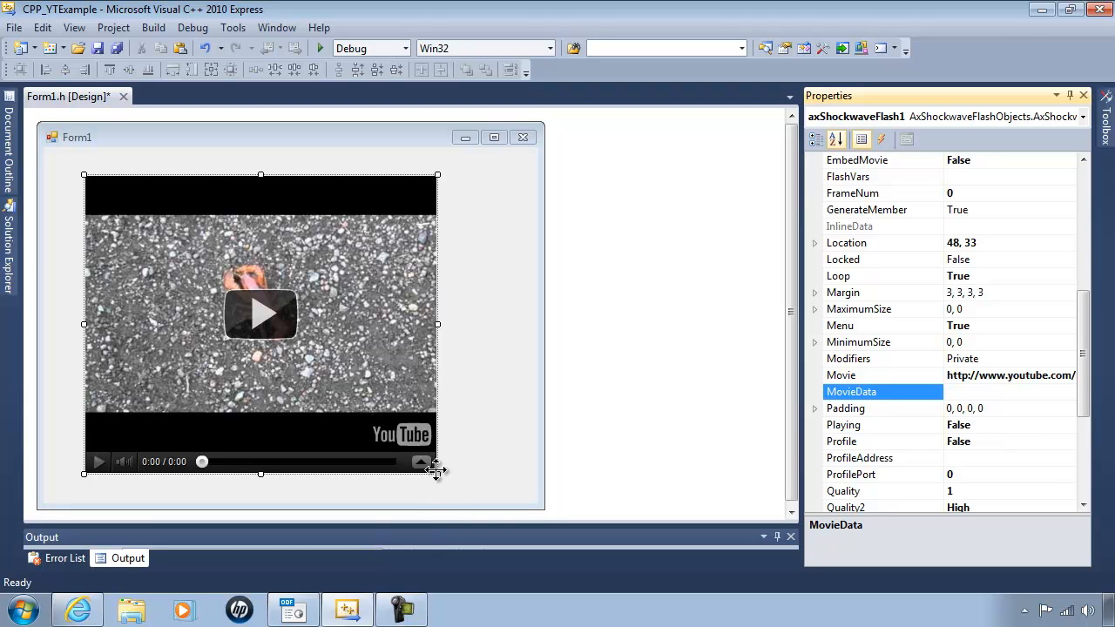
drag(437, 472, 497, 493)
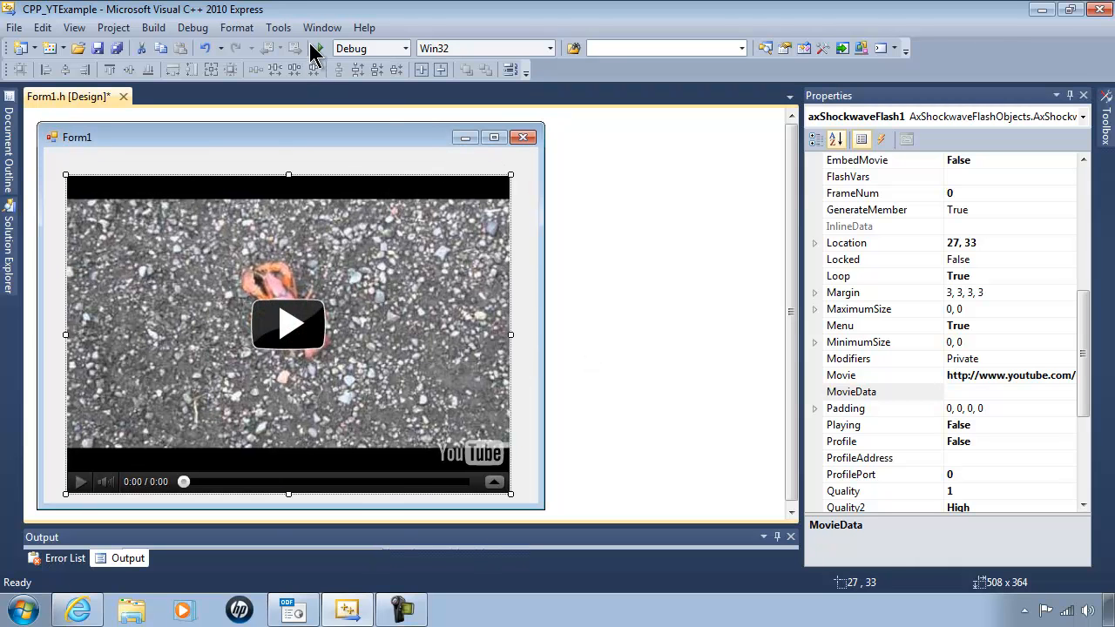
Step: Build and run the app, play the crayfish video, then close the app
click(319, 49)
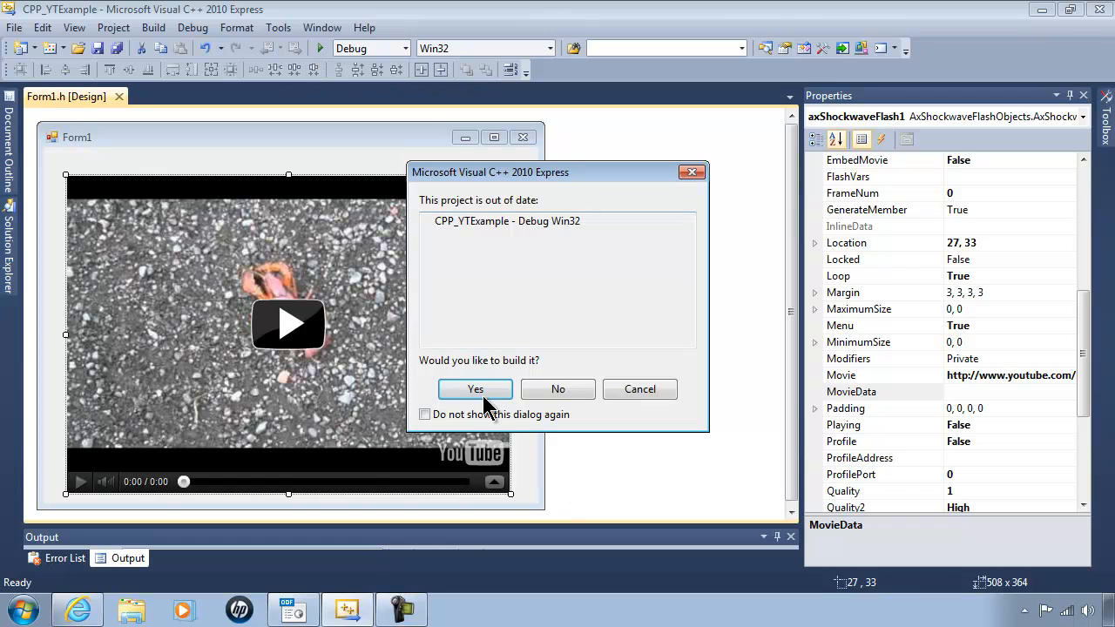
click(475, 389)
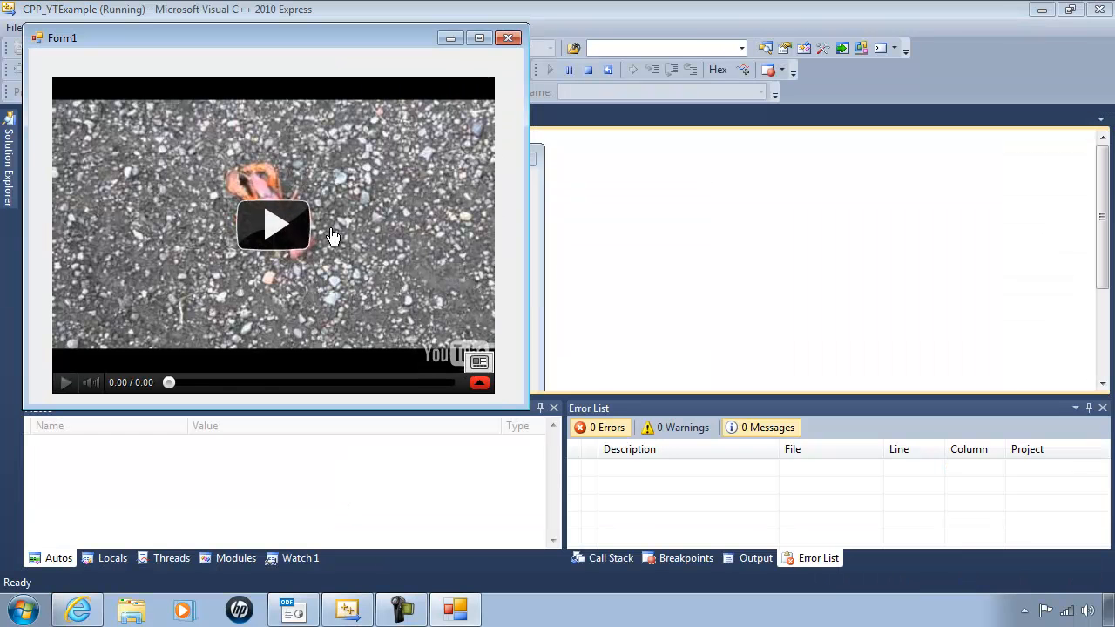
click(273, 225)
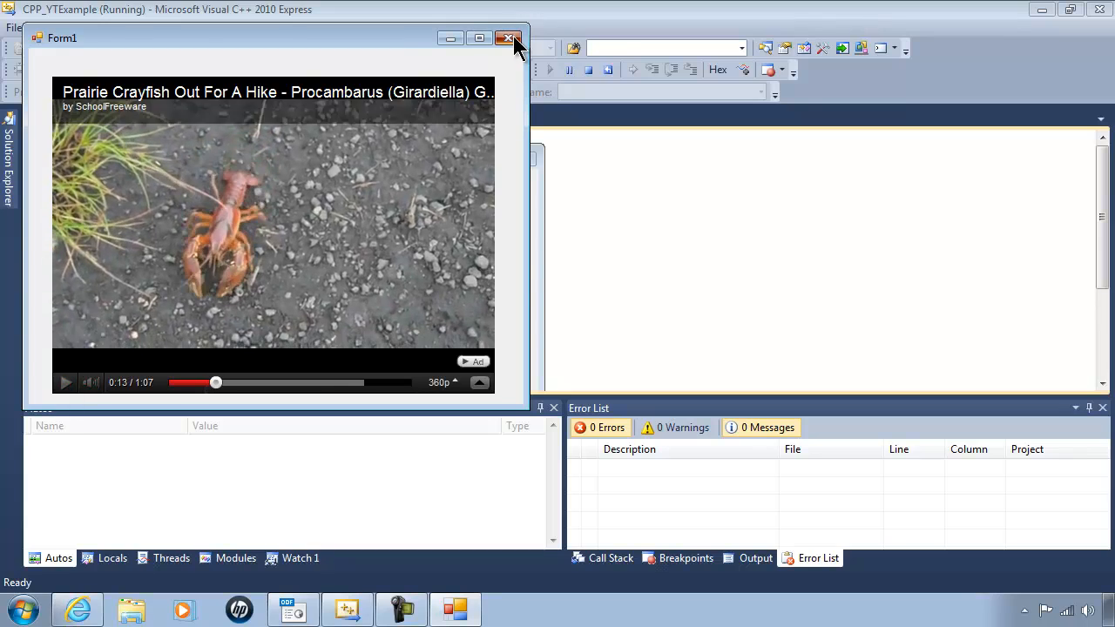
click(512, 39)
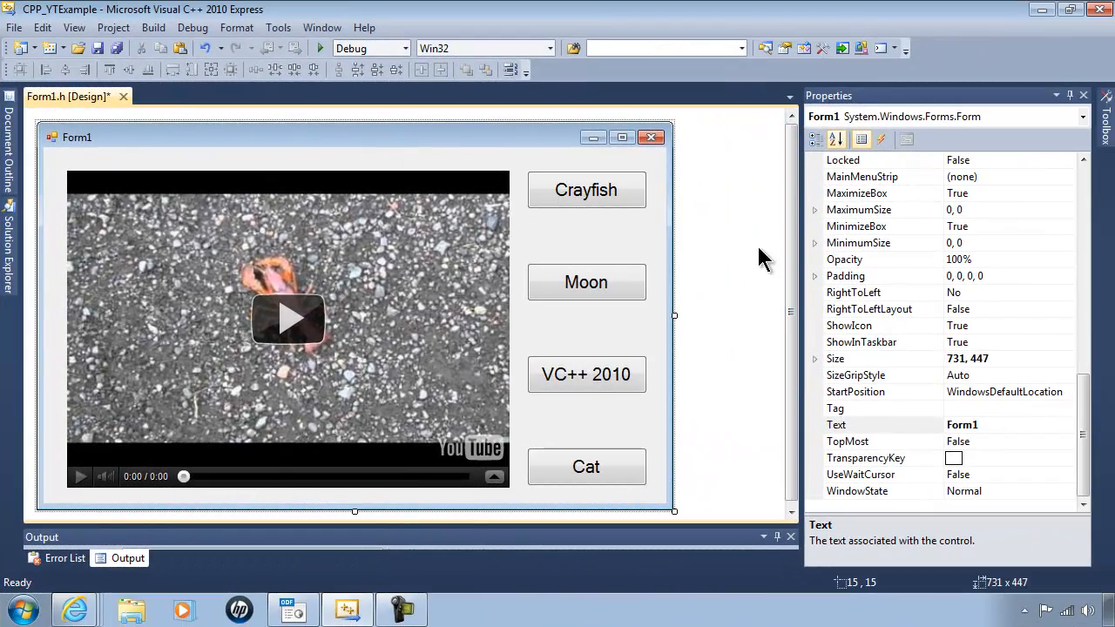
mouse_move(586, 392)
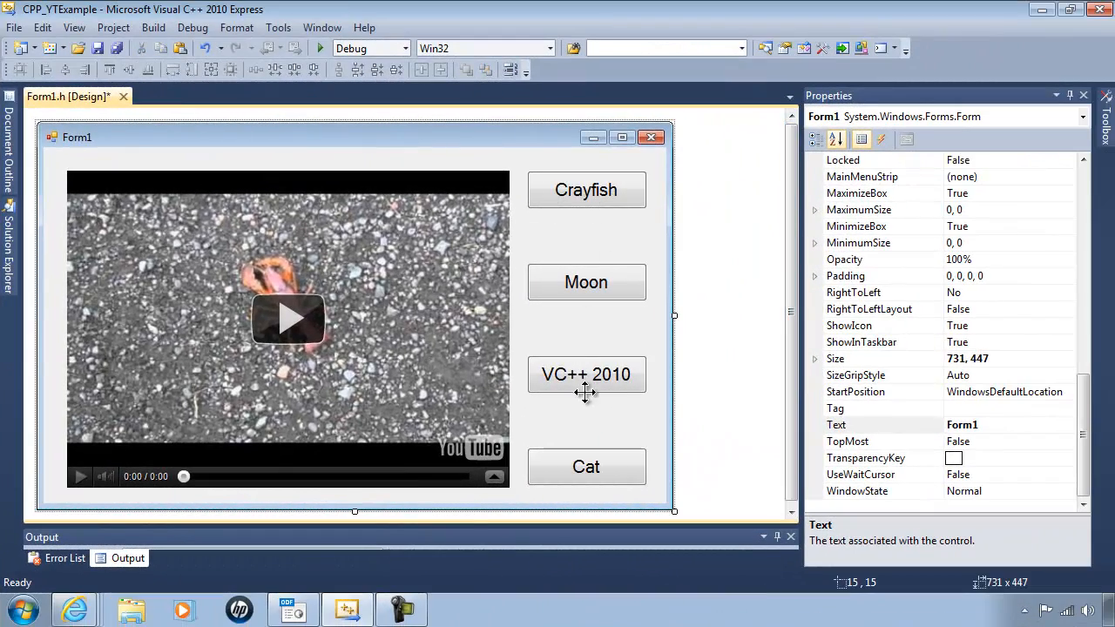
mouse_move(610, 468)
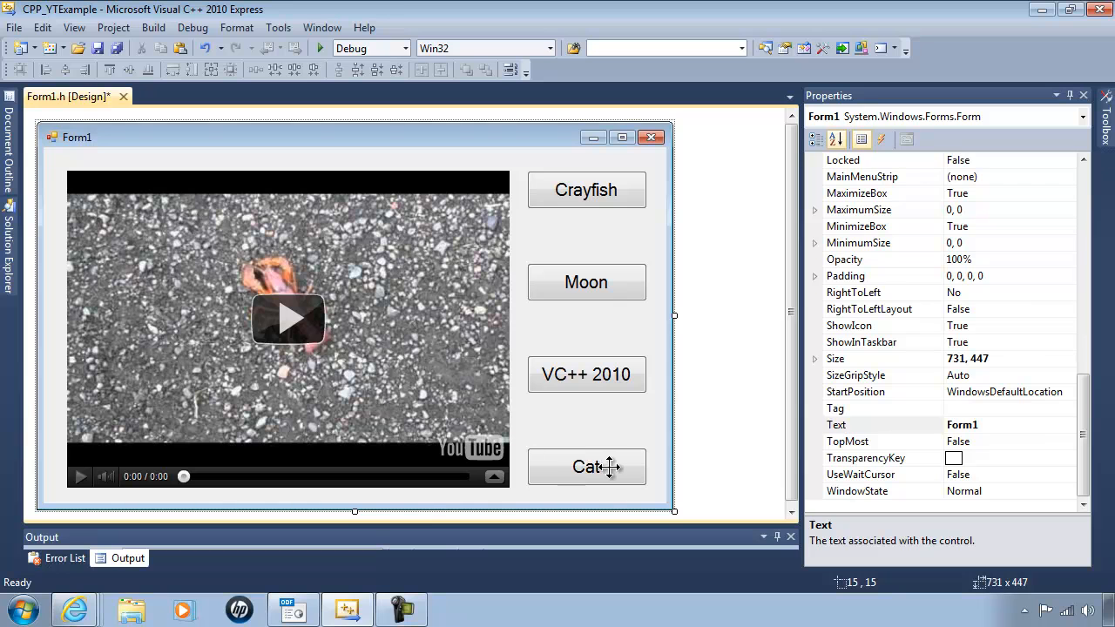
mouse_move(267, 305)
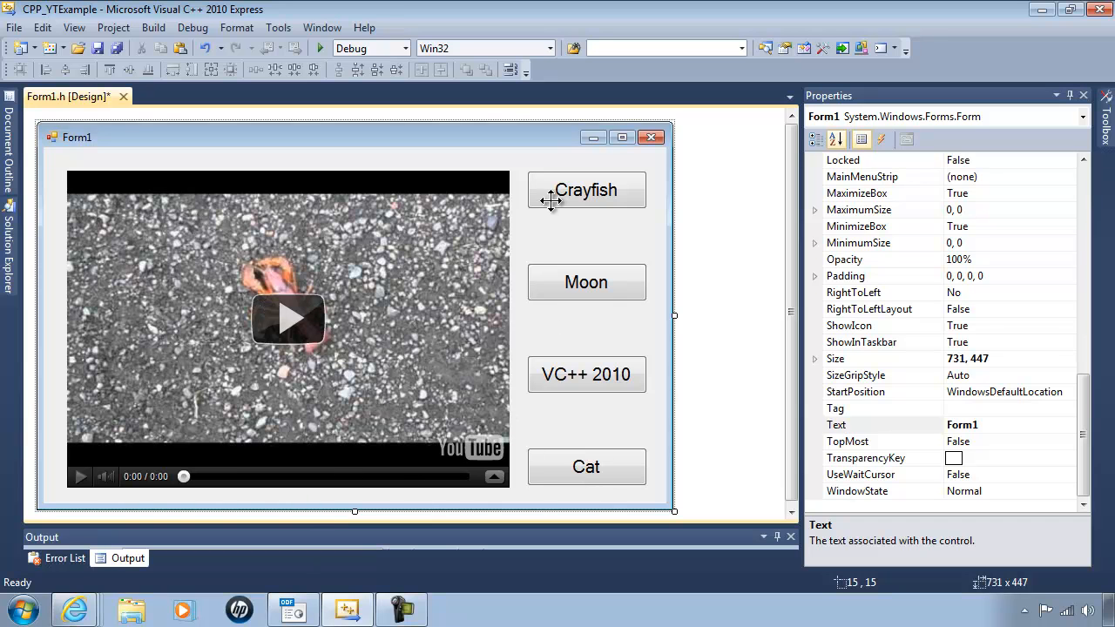
Step: Select the Crayfish button, button1, in the Form1 designer
click(586, 190)
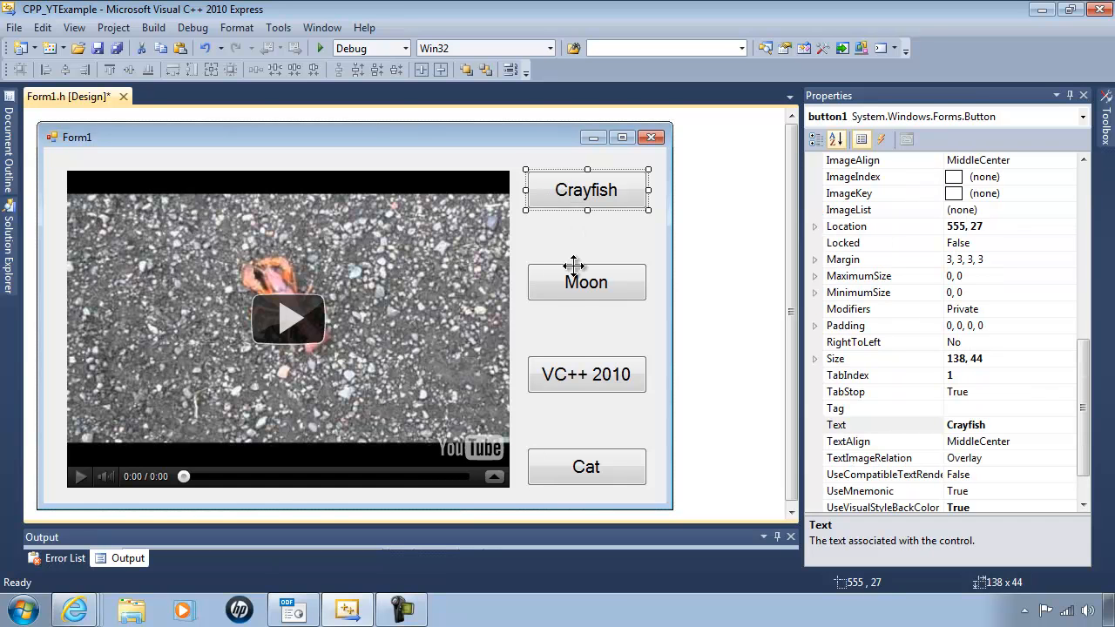
click(586, 466)
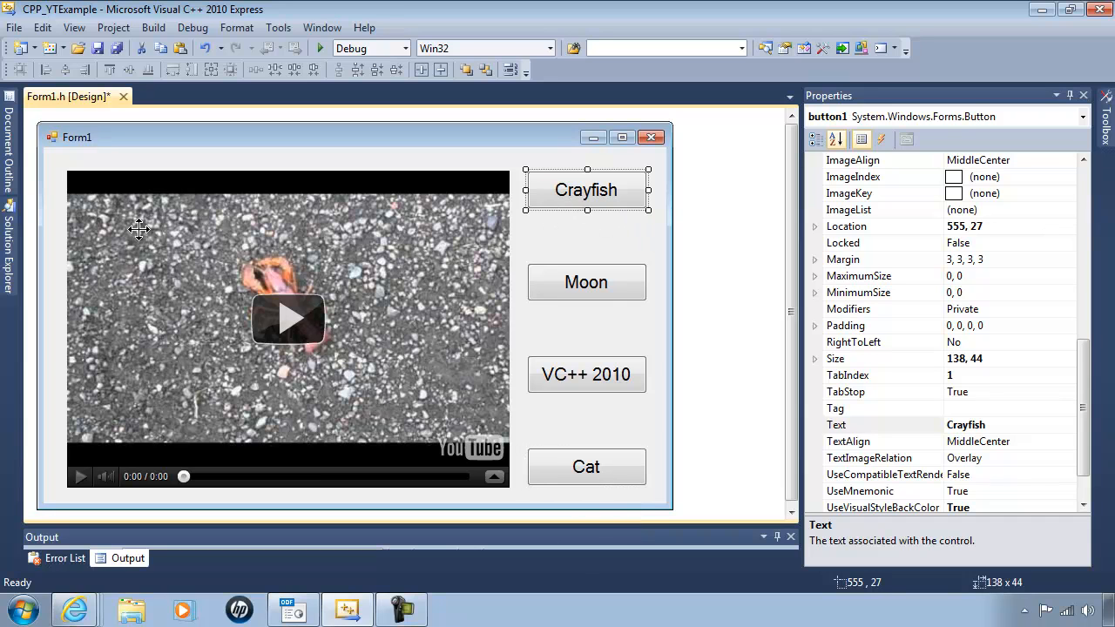
mouse_move(427, 321)
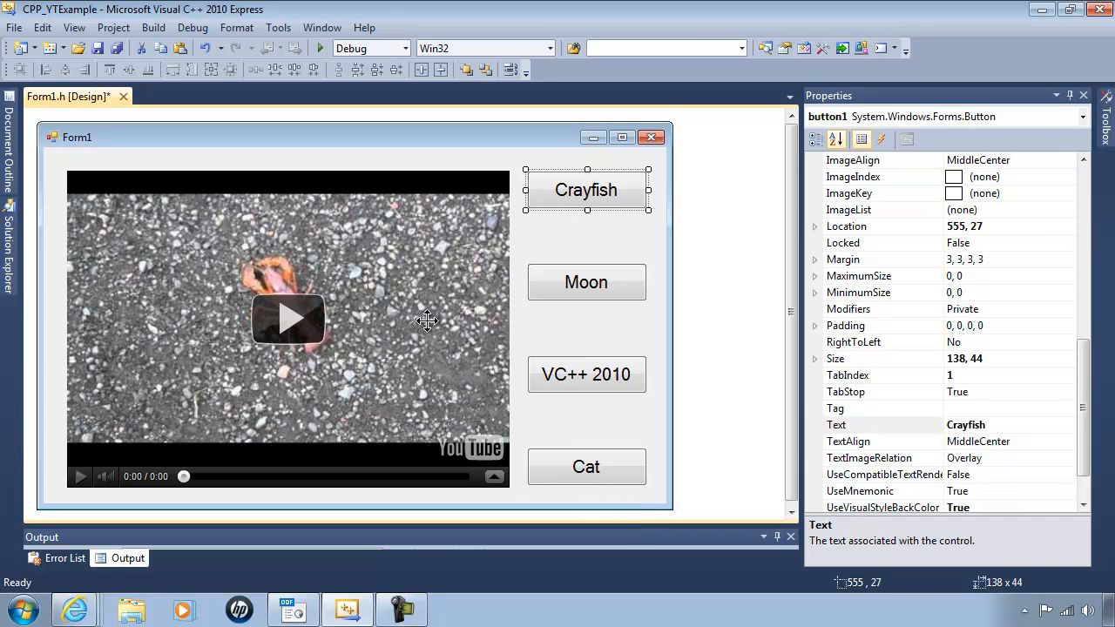
mouse_move(562, 264)
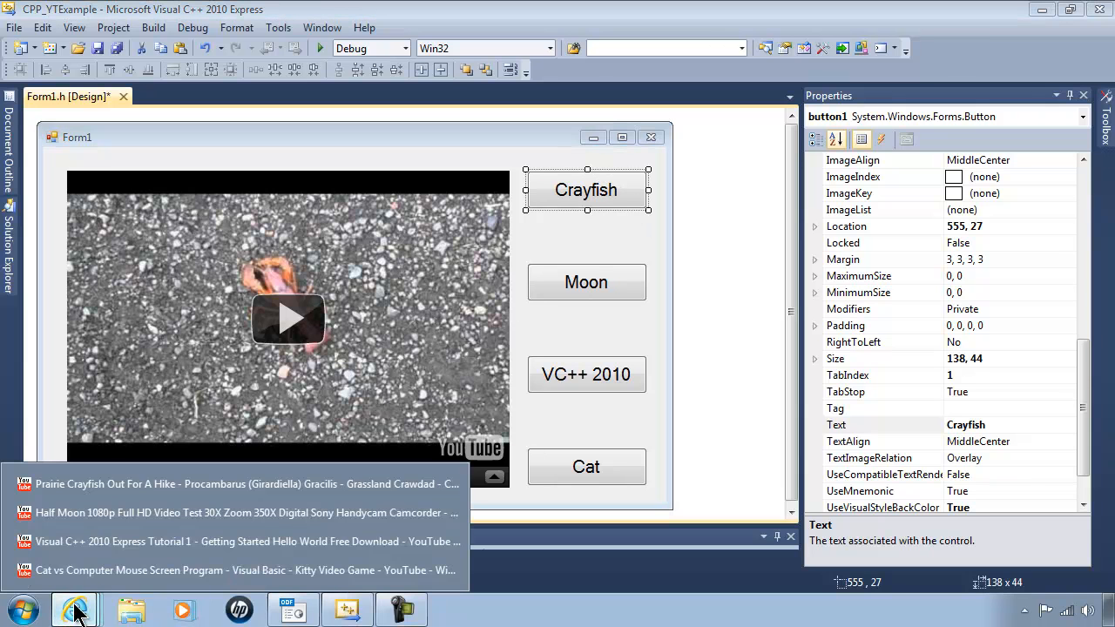
Step: Open the Prairie Crayfish page in Internet Explorer and select its URL to copy
click(247, 483)
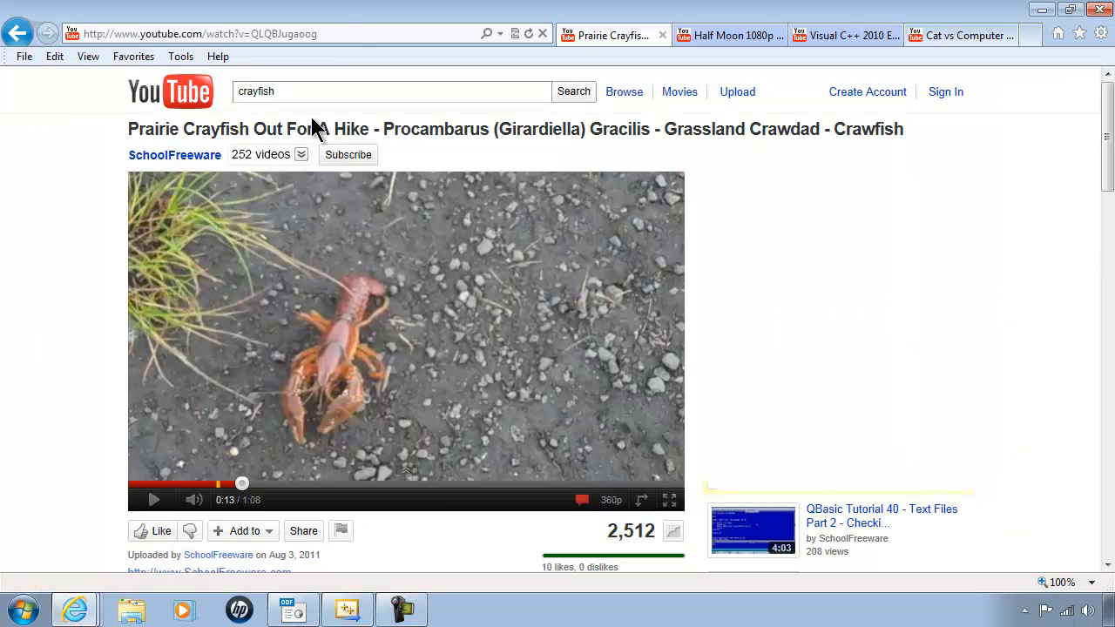
click(200, 33)
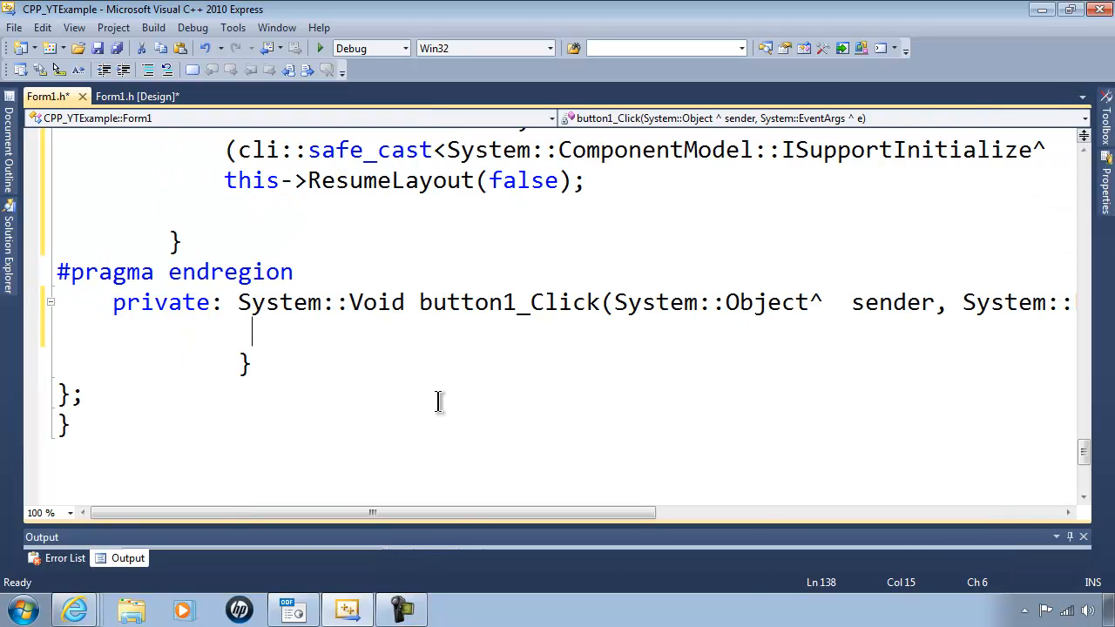
text(axS)
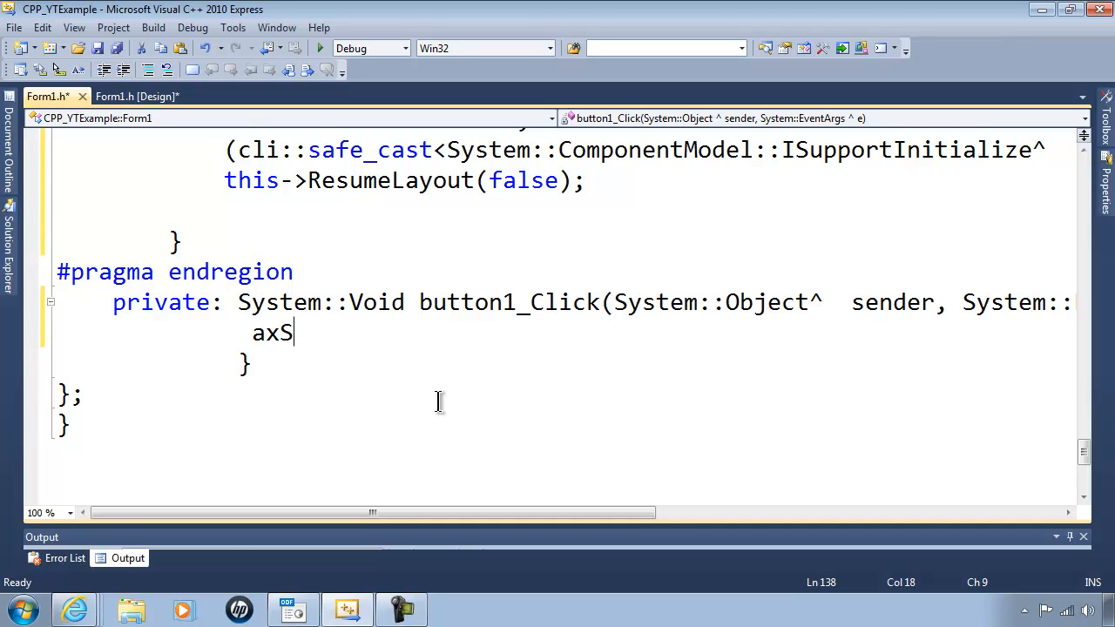
text(hockwave)
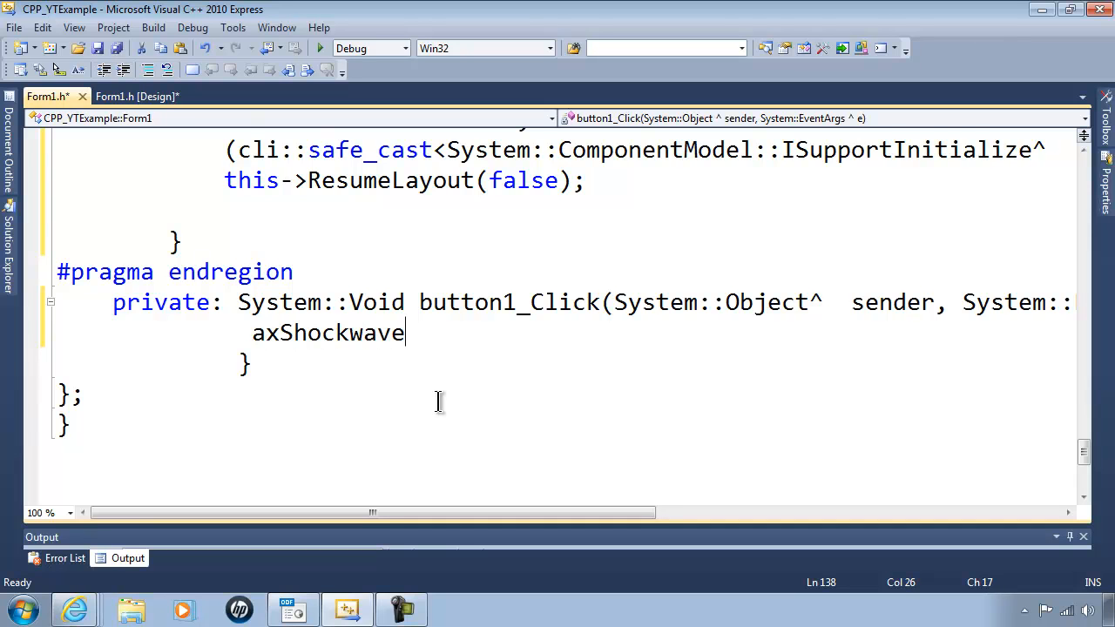
text(Flash1)
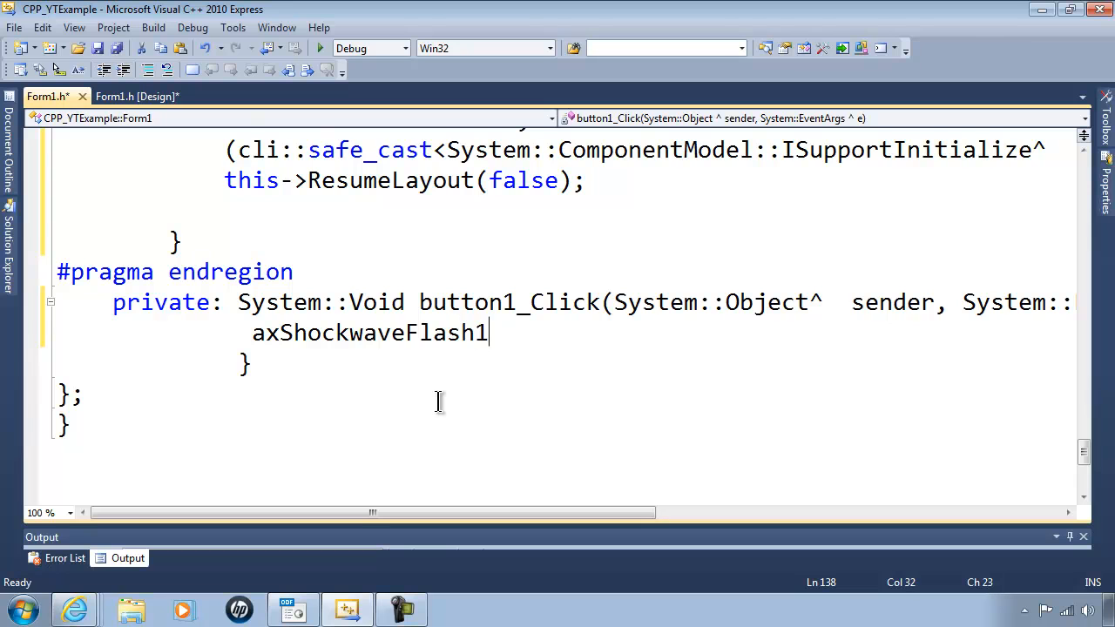
text(->)
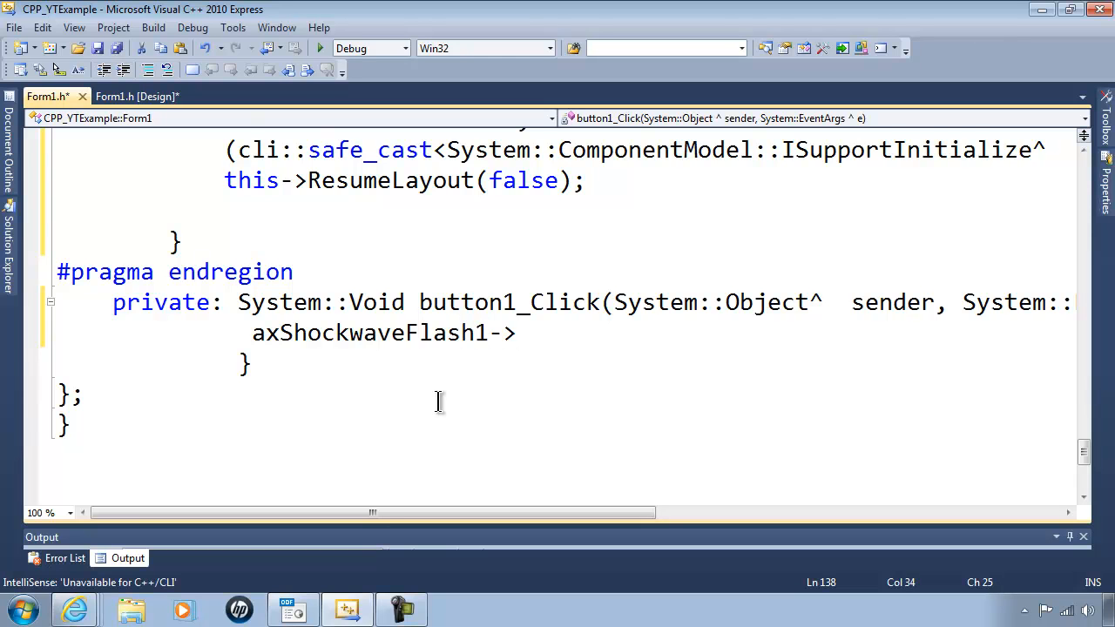
text(Movie)
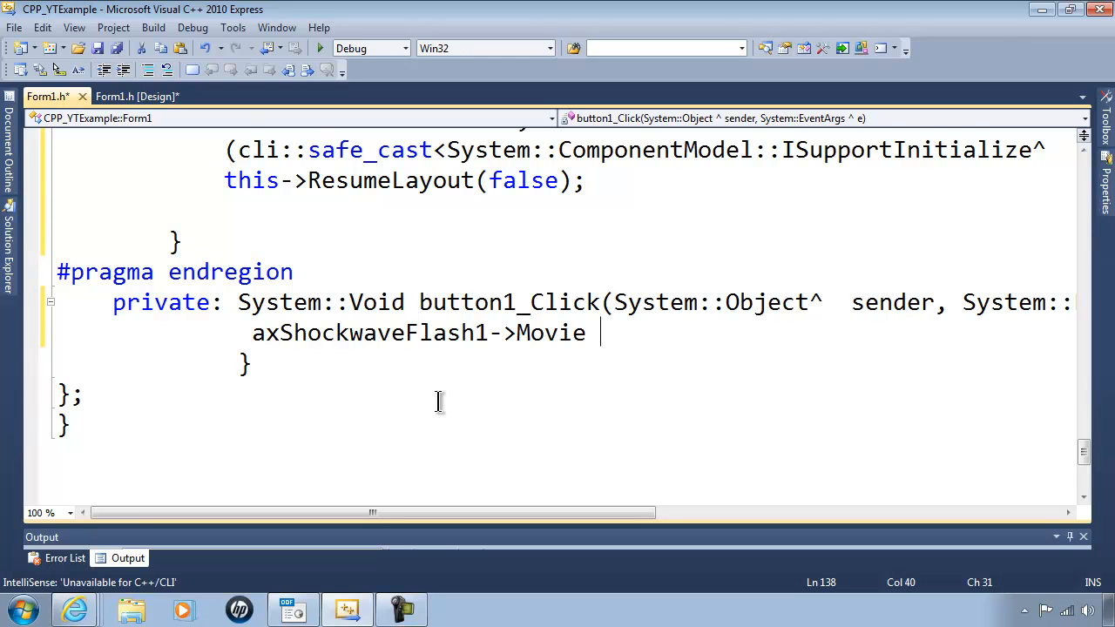
text(= ")
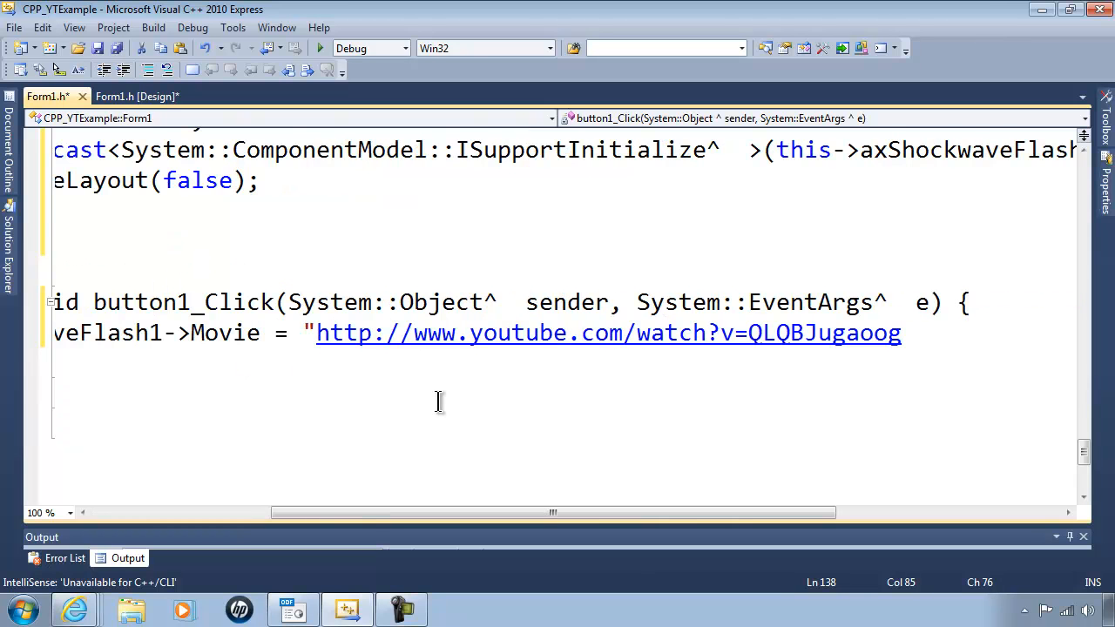
text(";)
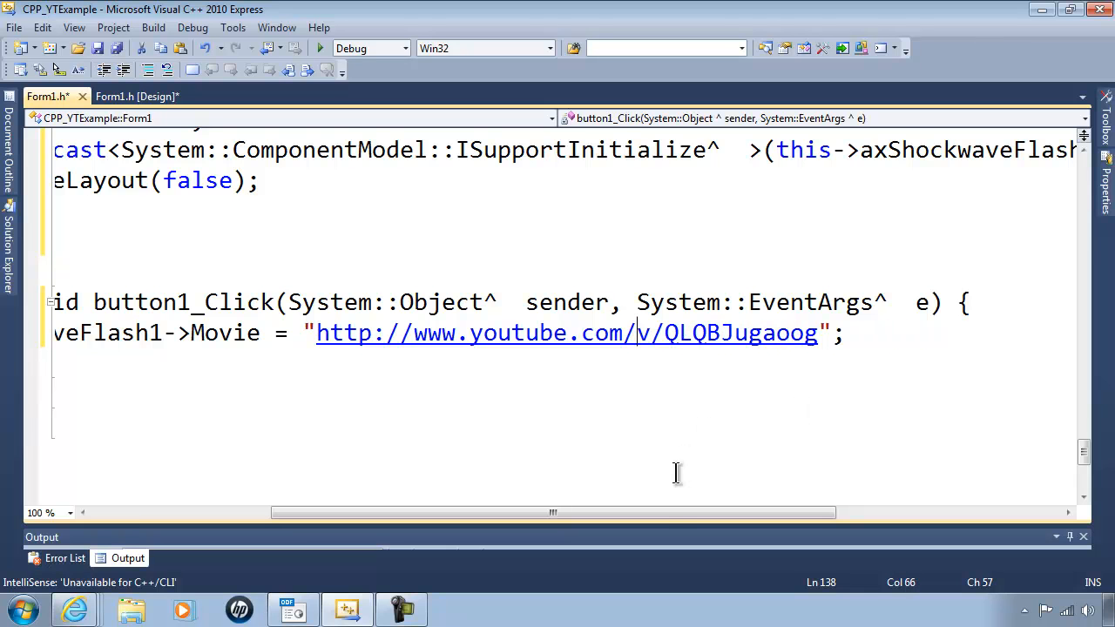
drag(675, 514, 557, 513)
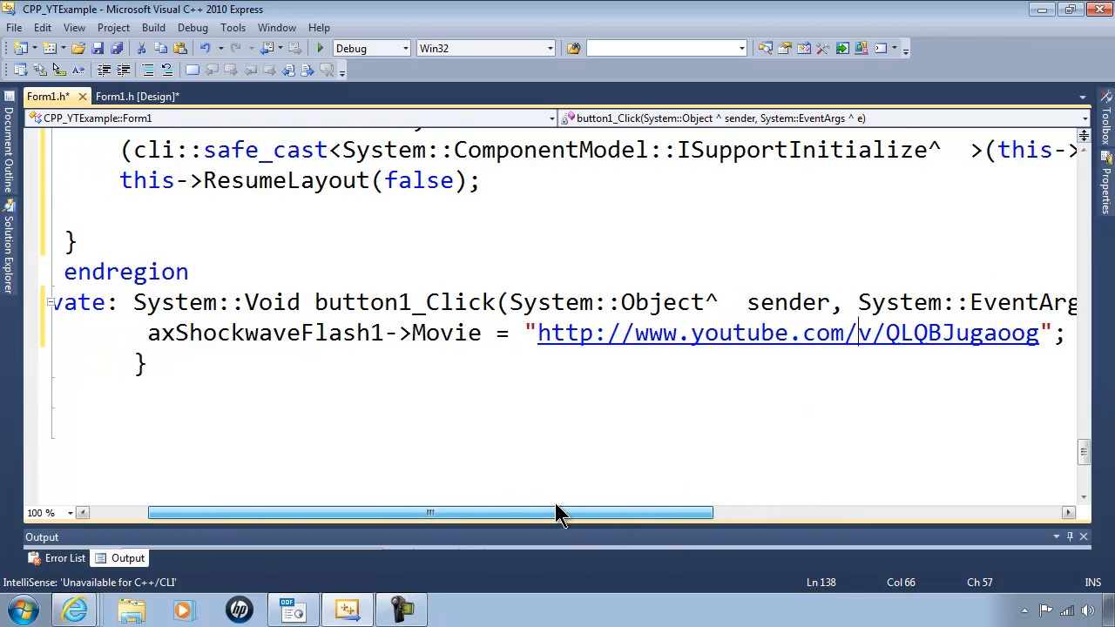
scroll(left, 3)
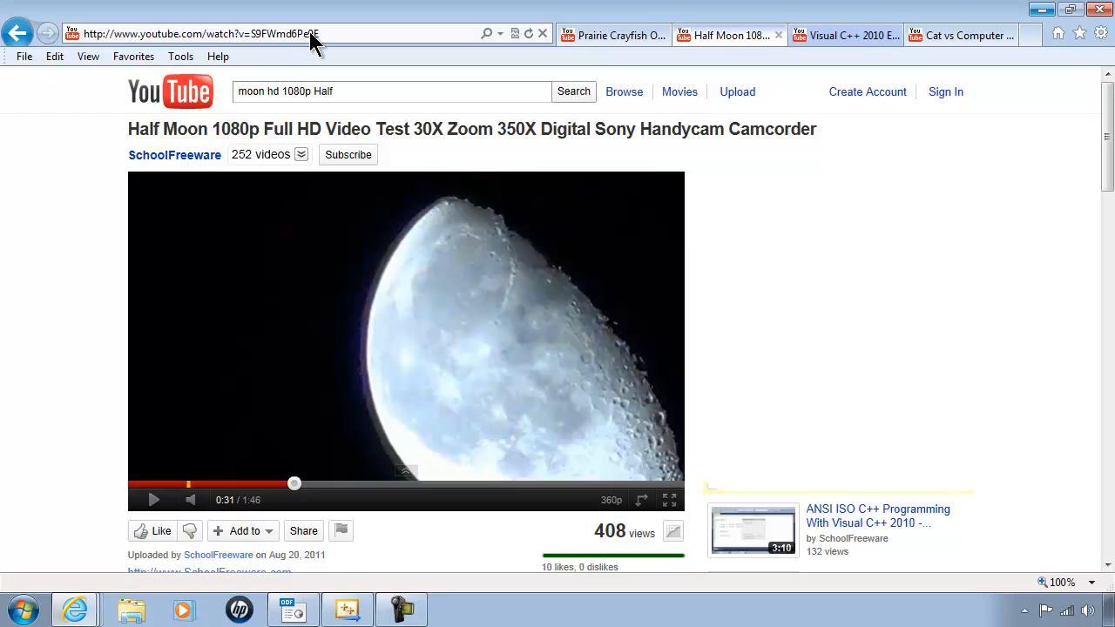
Step: Select the Half Moon video's URL in the browser address bar to copy it
click(218, 34)
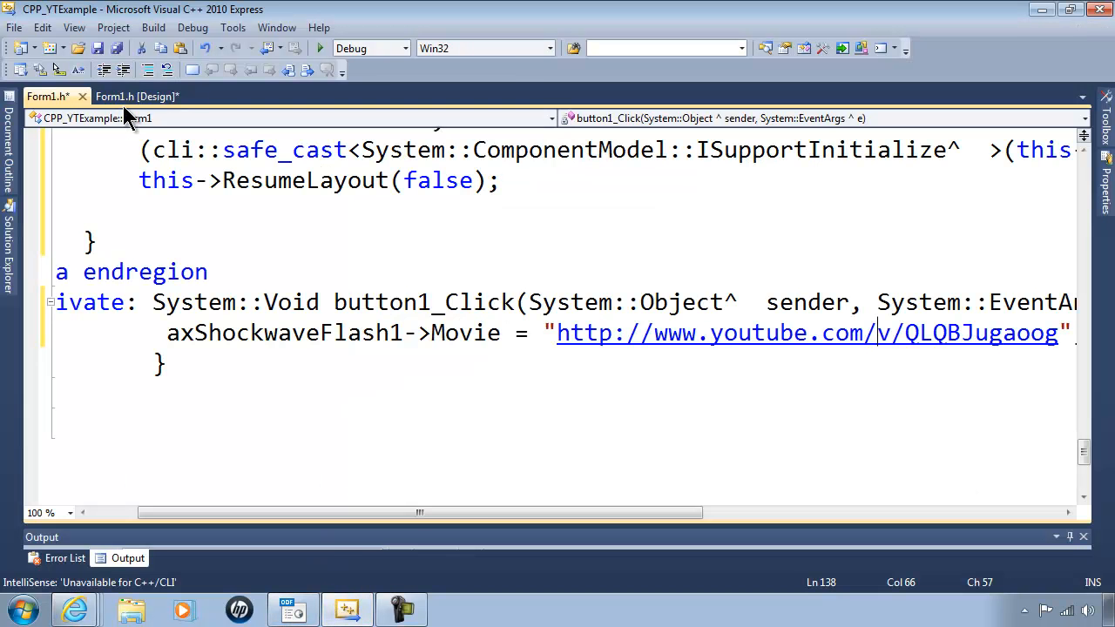
click(137, 95)
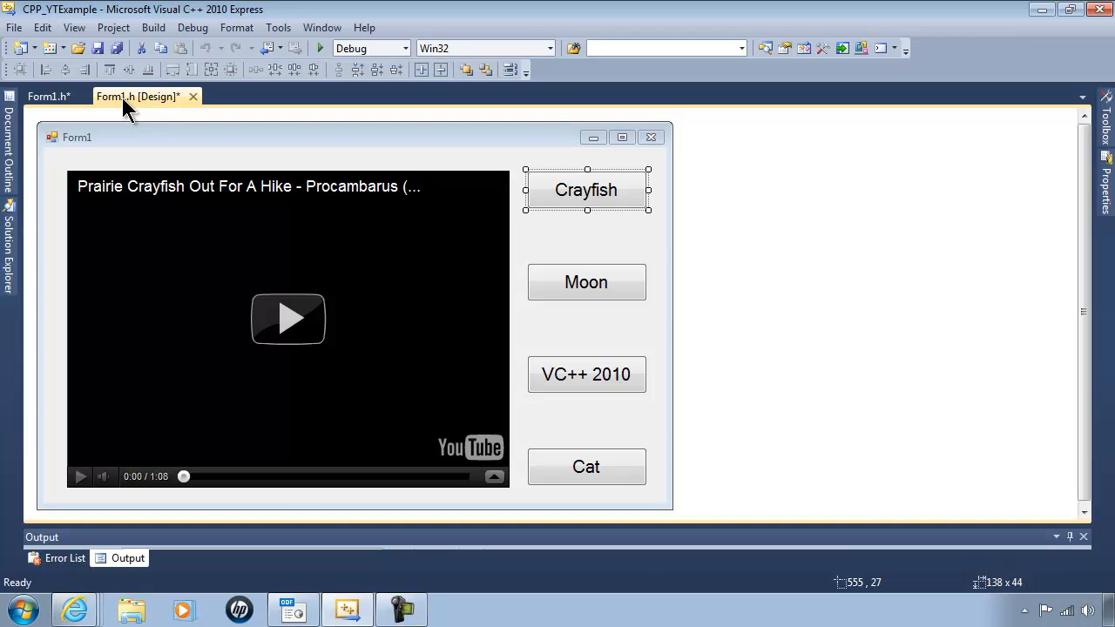
click(48, 96)
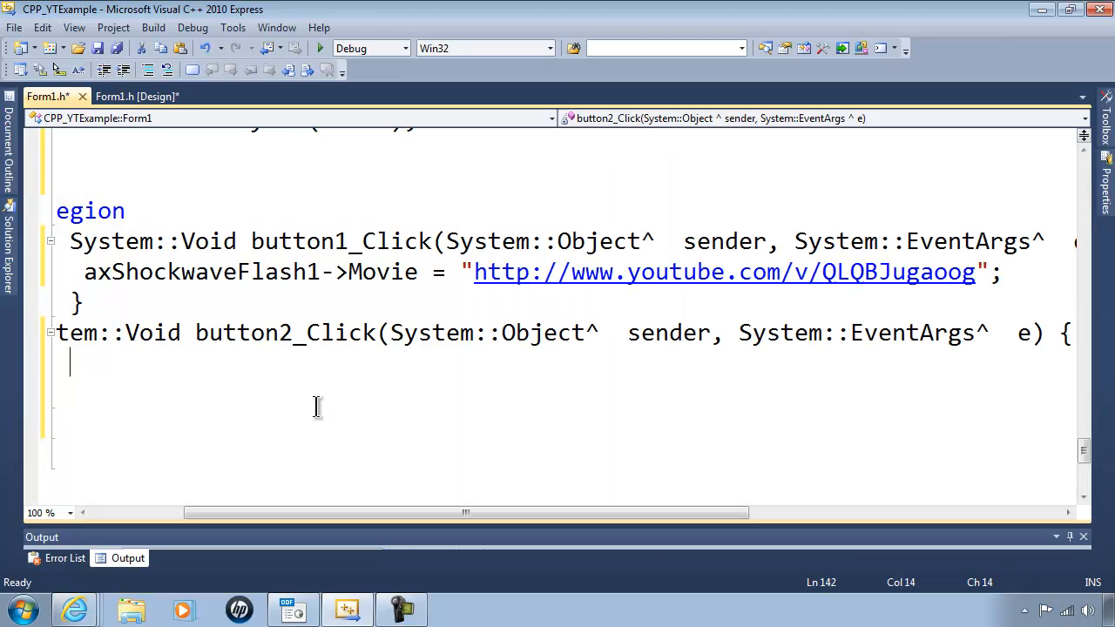
text(a)
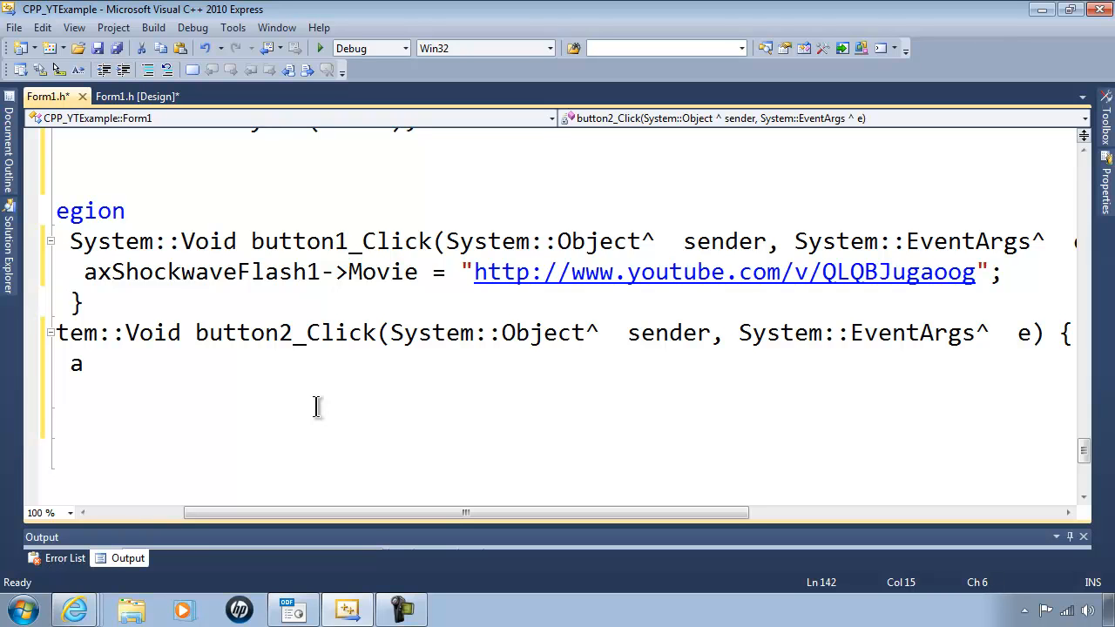
text(xShock)
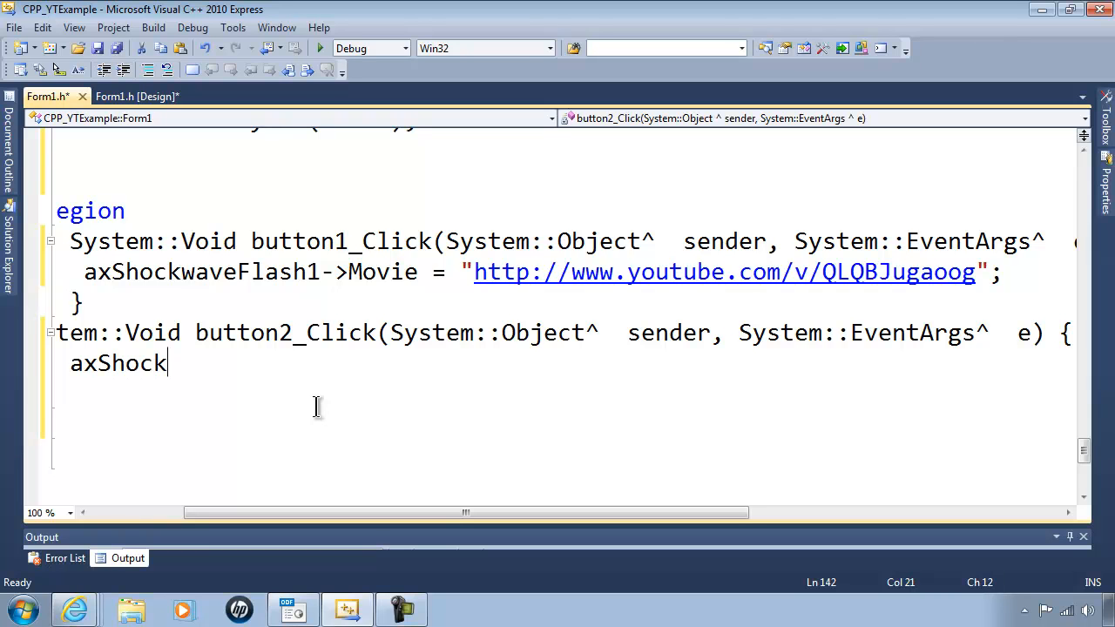
text(waveFlash)
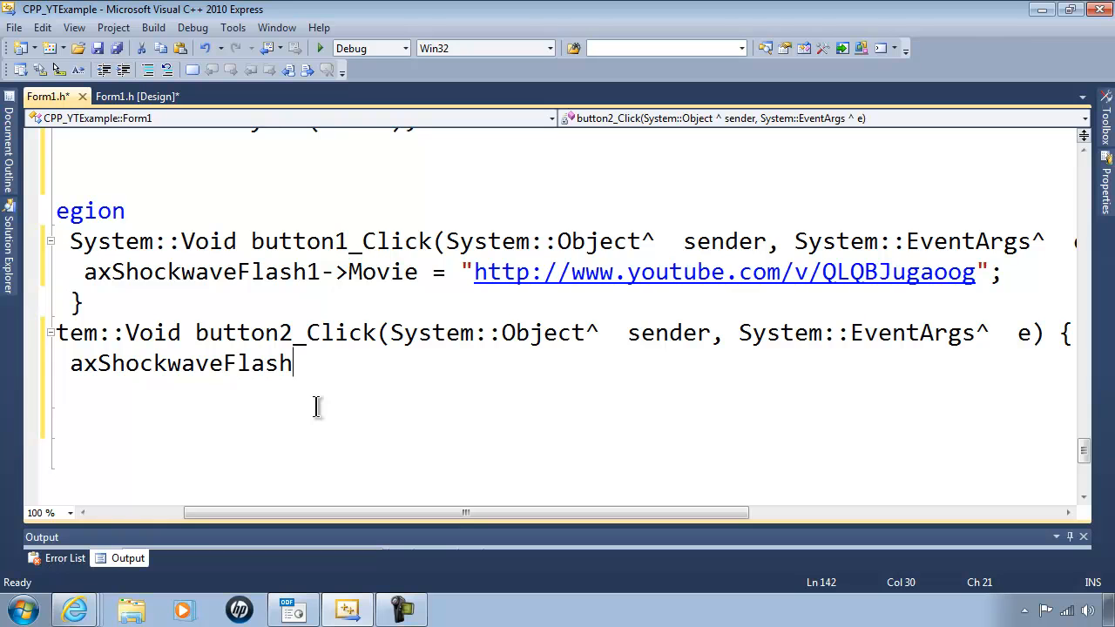
text(1->)
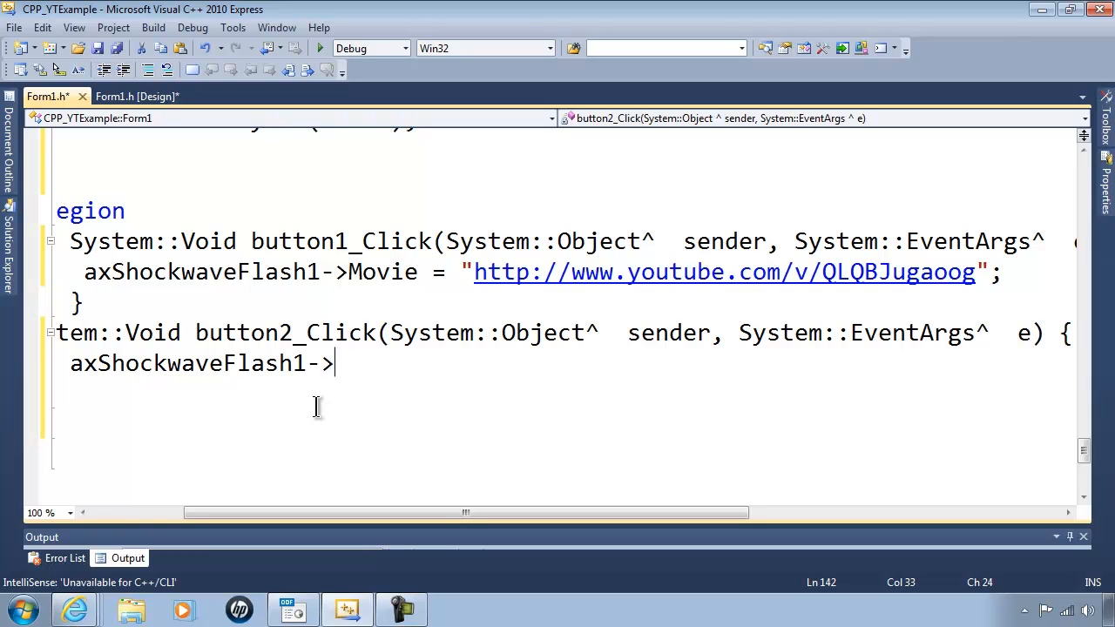
text(Movie = ")
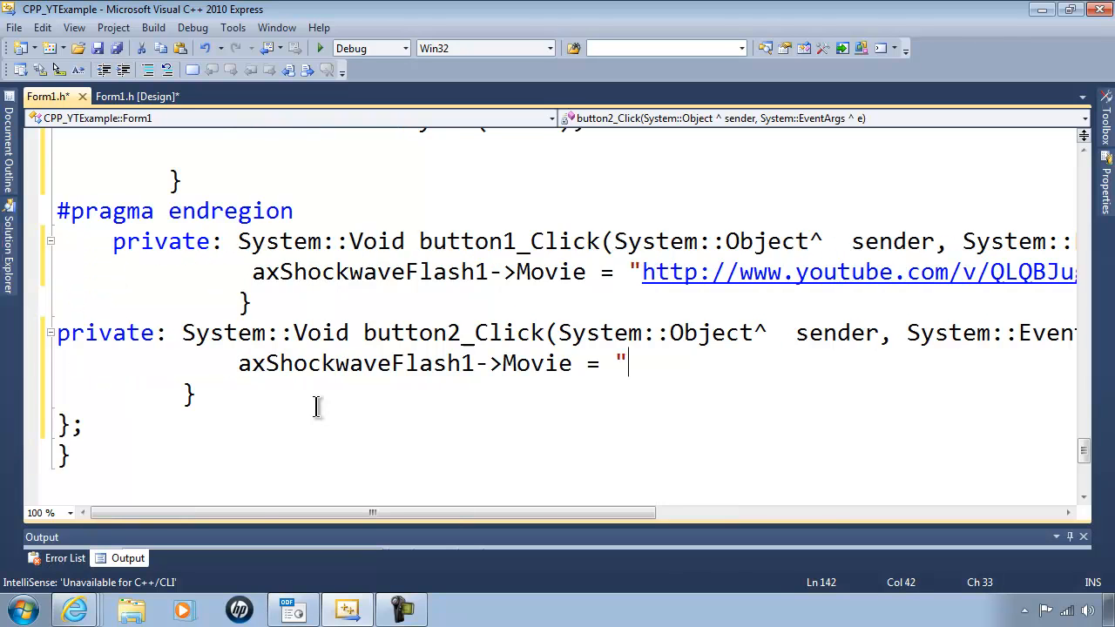
text(http://www.youtube.com/watch?v=S9FWmd6Pe9E)
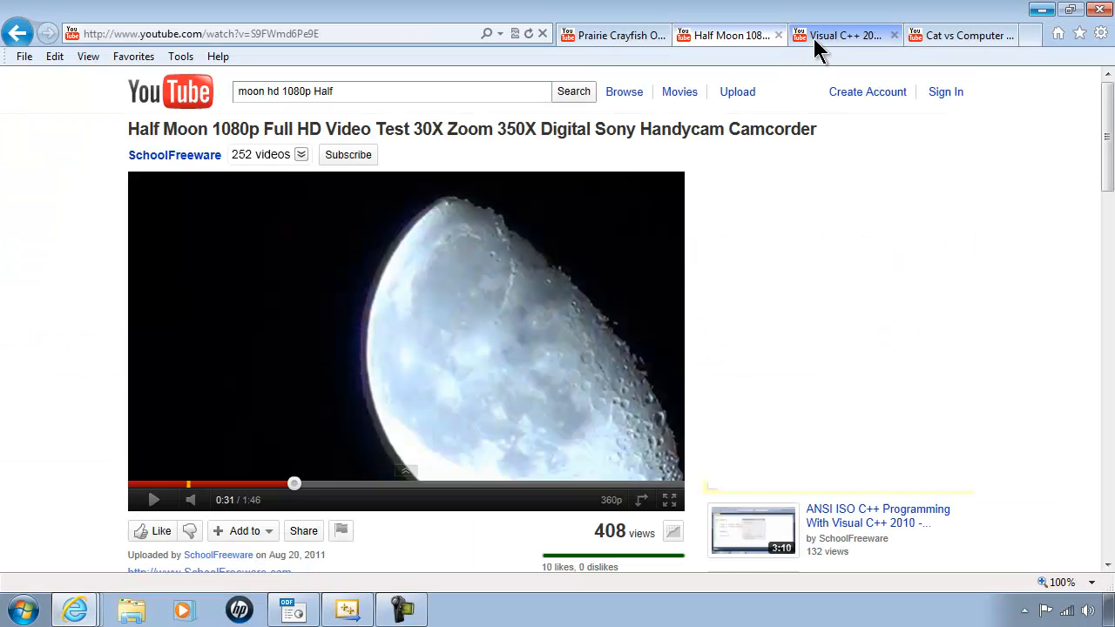
Step: Switch to the Visual C++ 2010 tutorial video's YouTube page
click(841, 34)
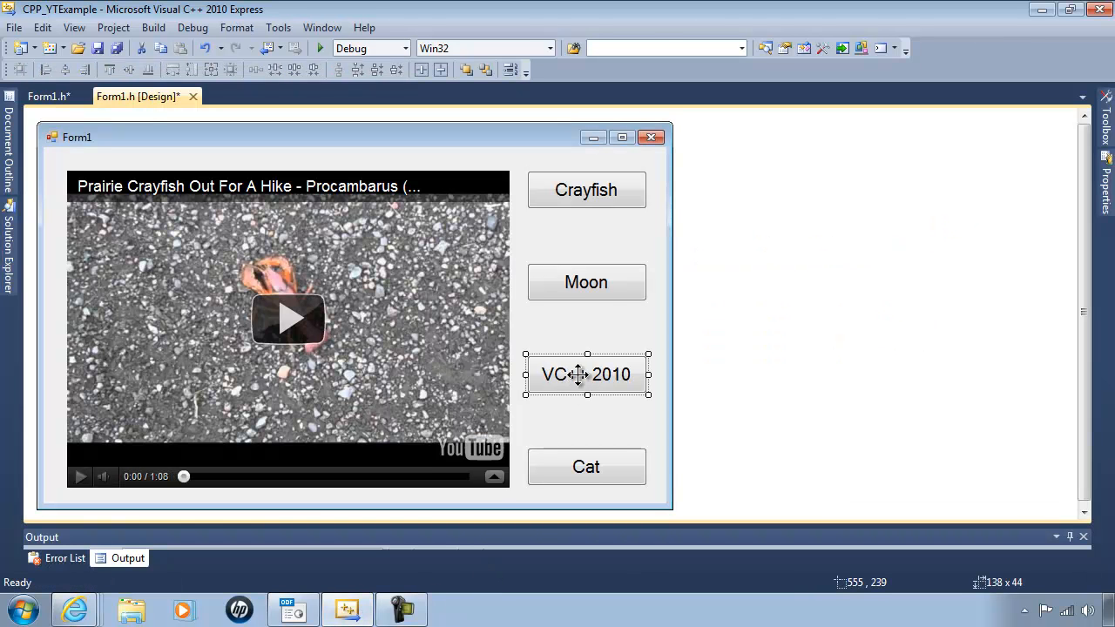
Step: Create button3_Click and type the axShockwaveFlash1->Movie = assignment for the nqC5GKr6yDY video
click(47, 96)
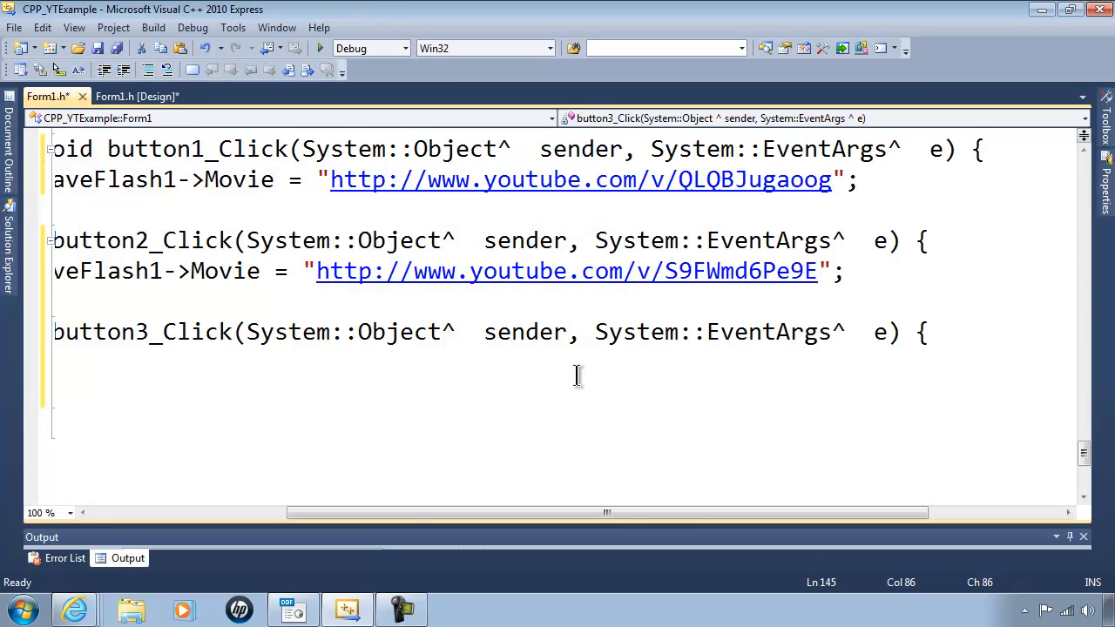
text(ax)
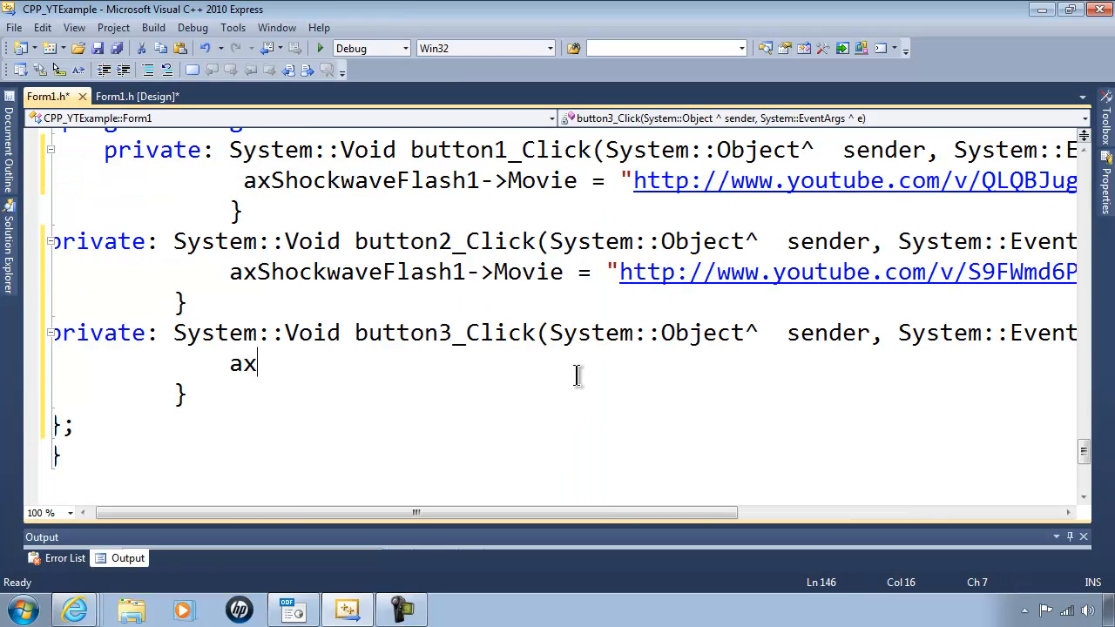
text(Shockwa)
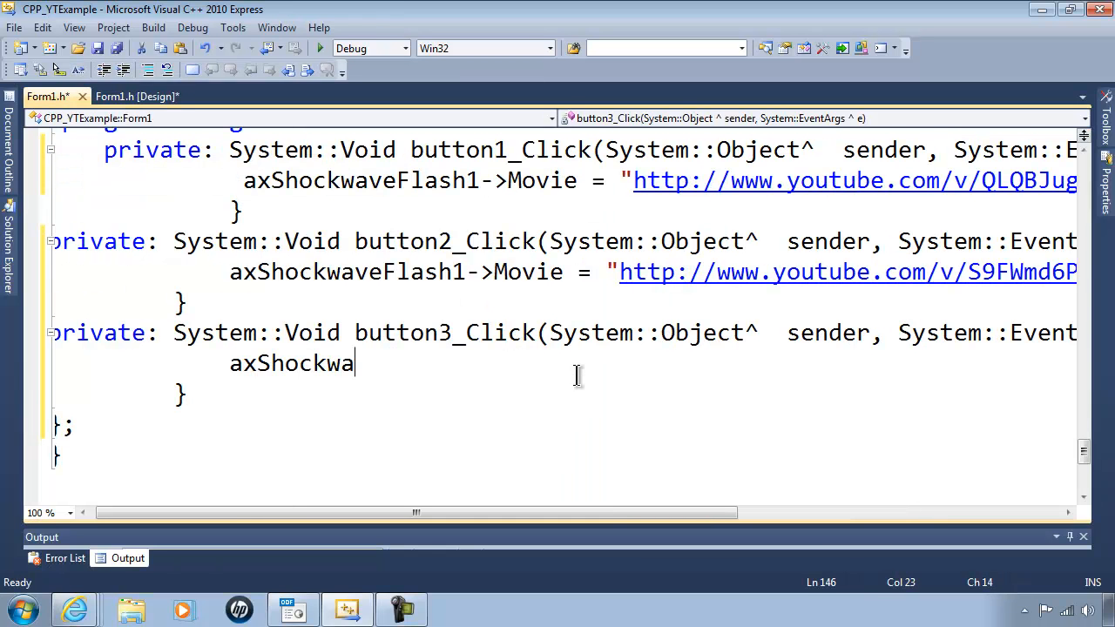
text(veFlash)
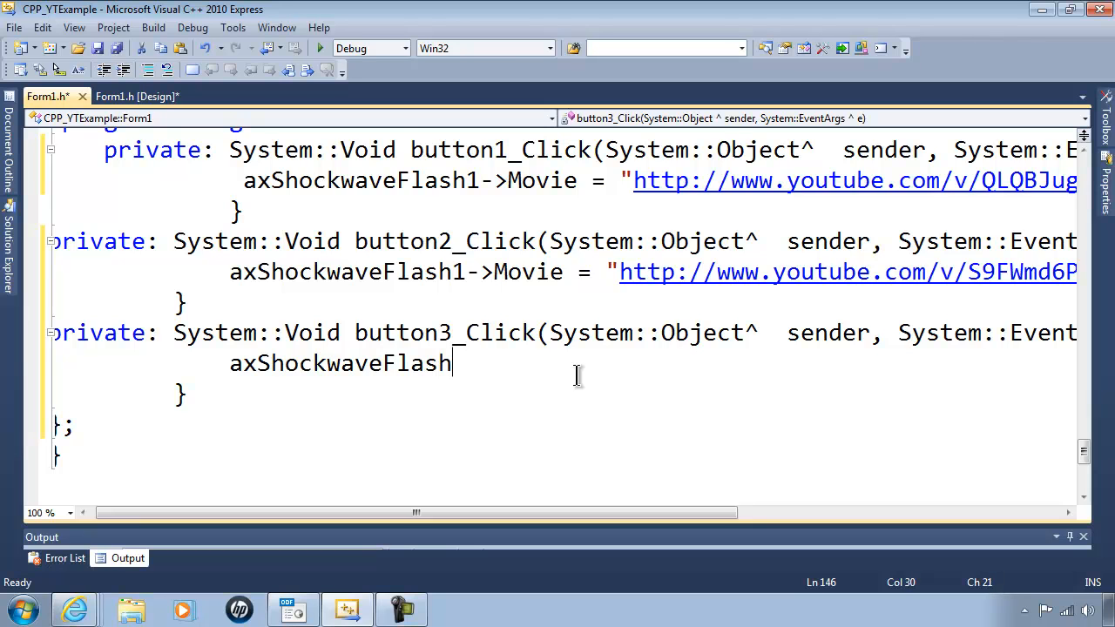
text(1->M)
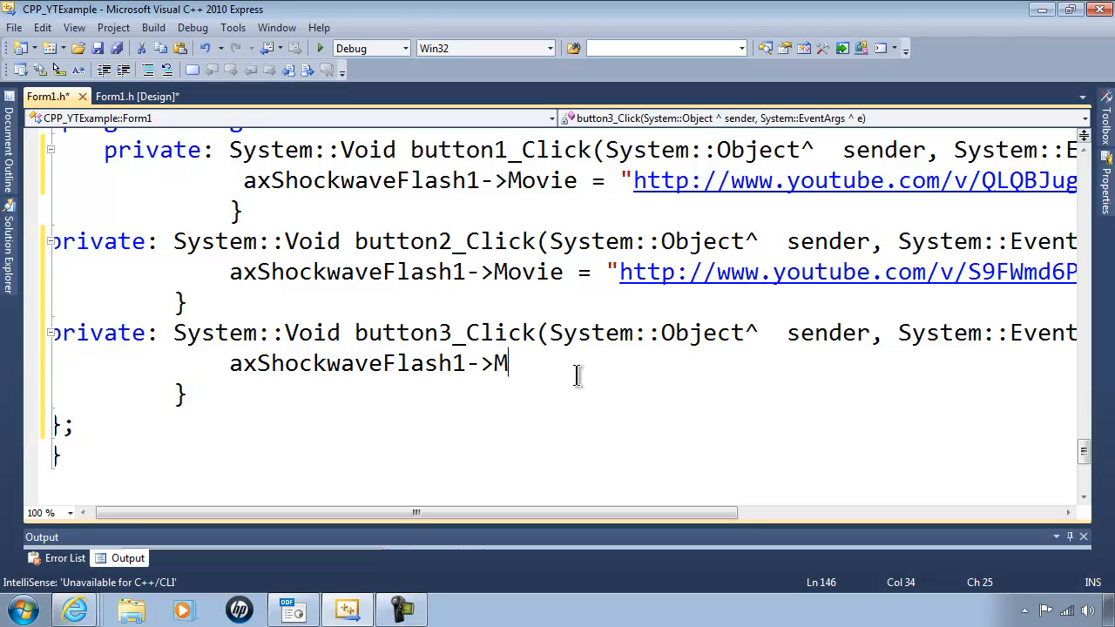
text(ovie = "http://www.youtube.com/v/nqC5GKr6yDY";)
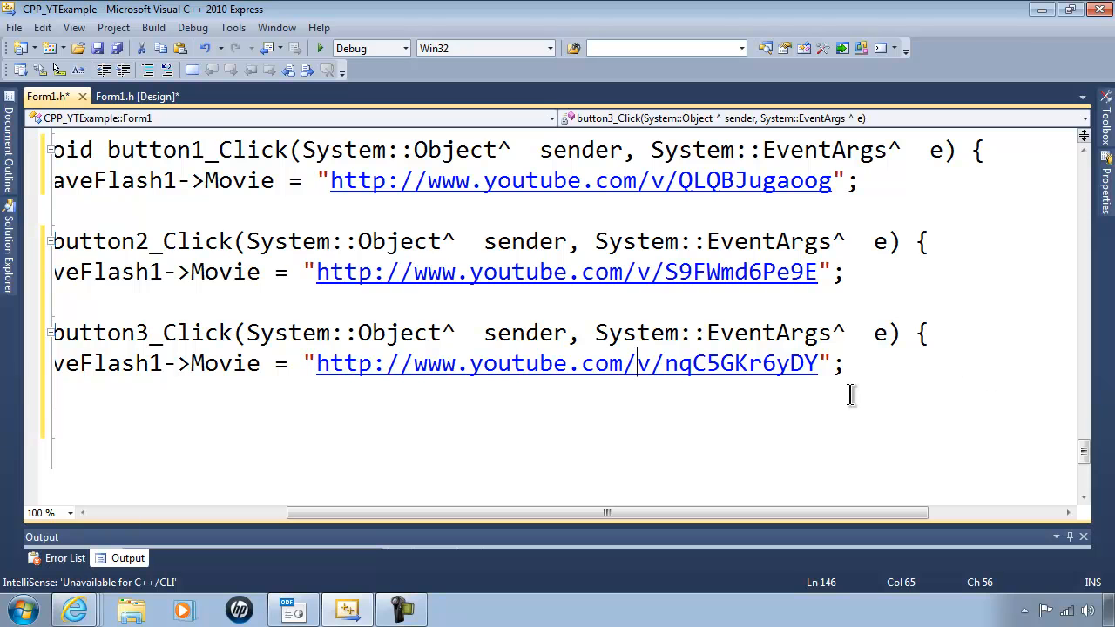
mouse_move(174, 562)
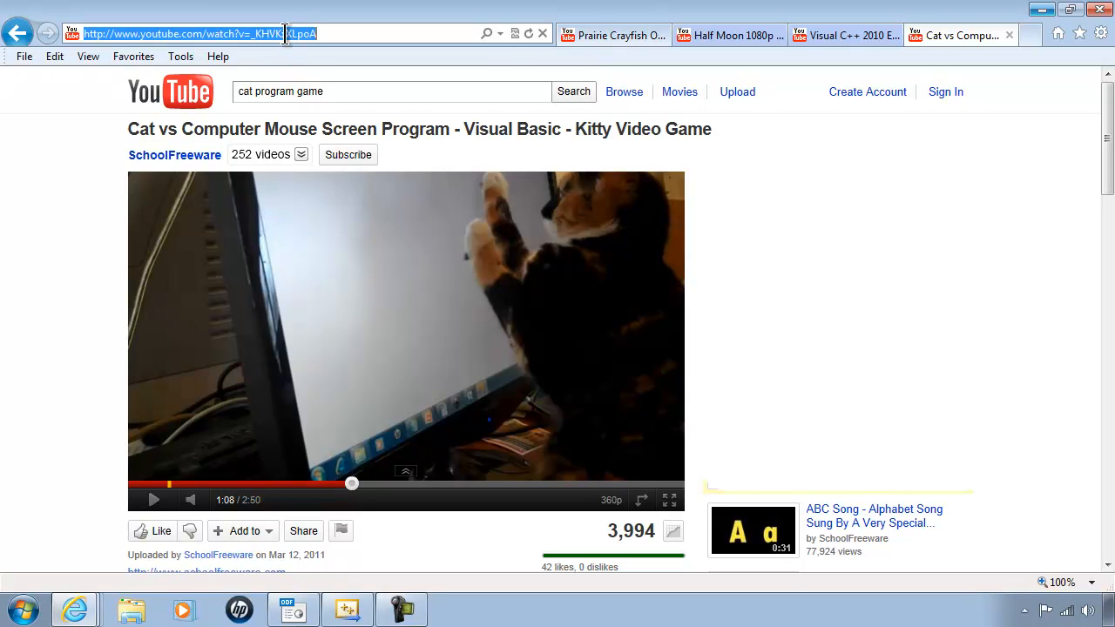
mouse_move(337, 228)
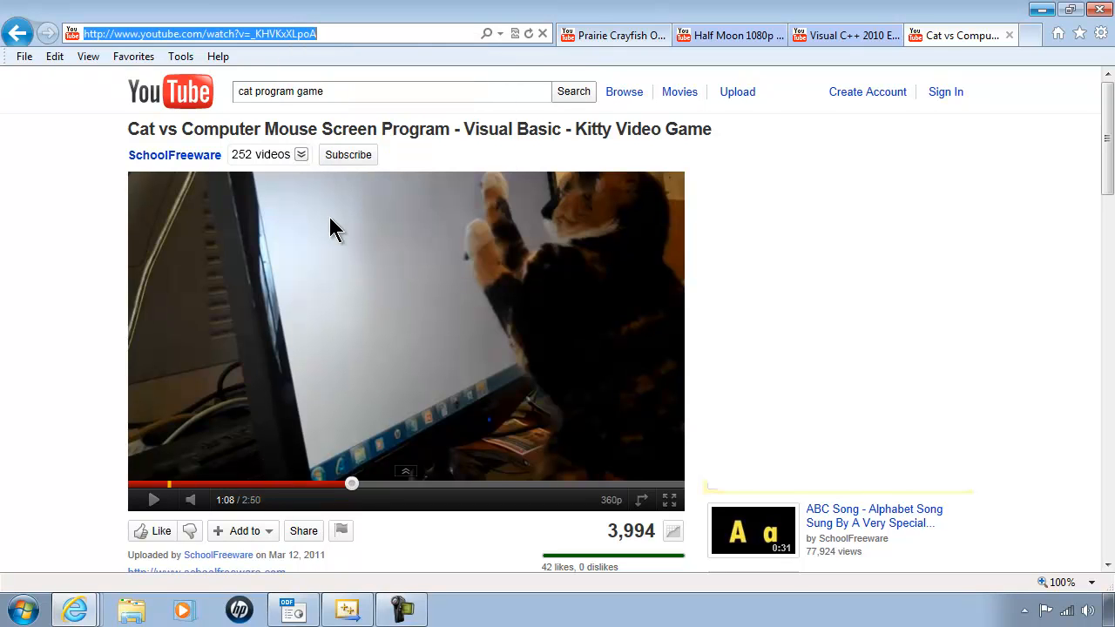
click(846, 35)
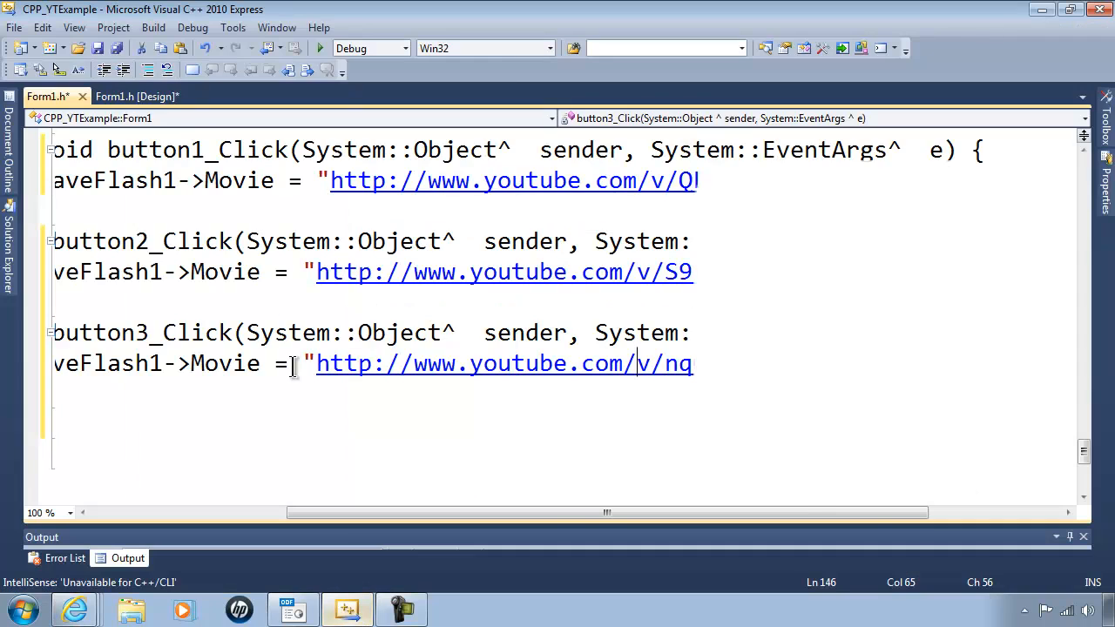
Step: In button4_Click, type the axShockwaveFlash1->Movie = " assignment
click(135, 96)
text(axS)
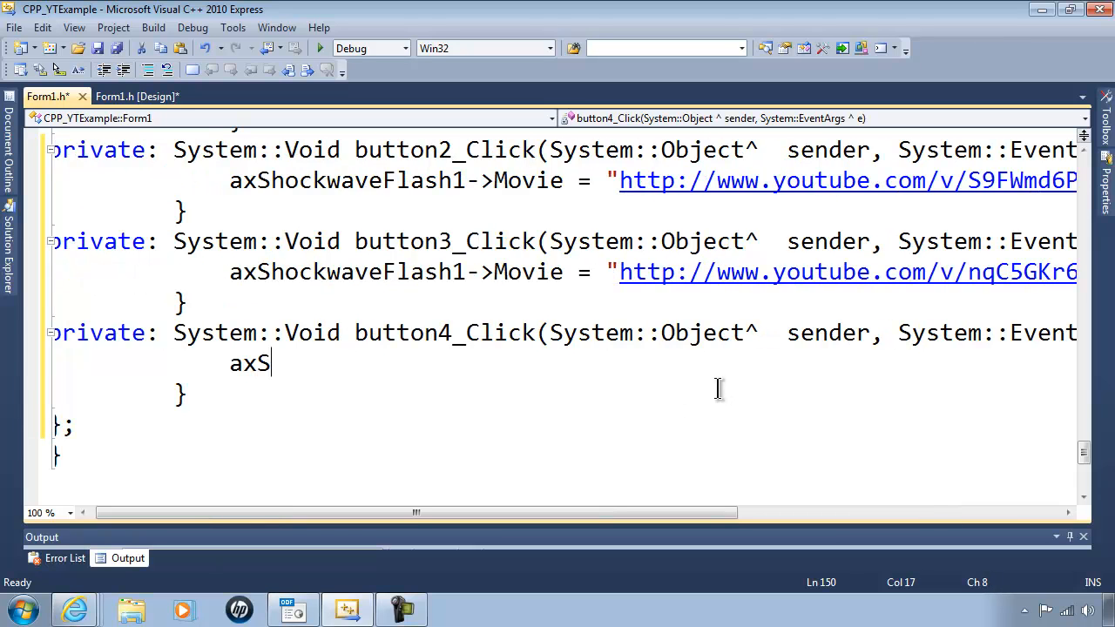
text(hockwave)
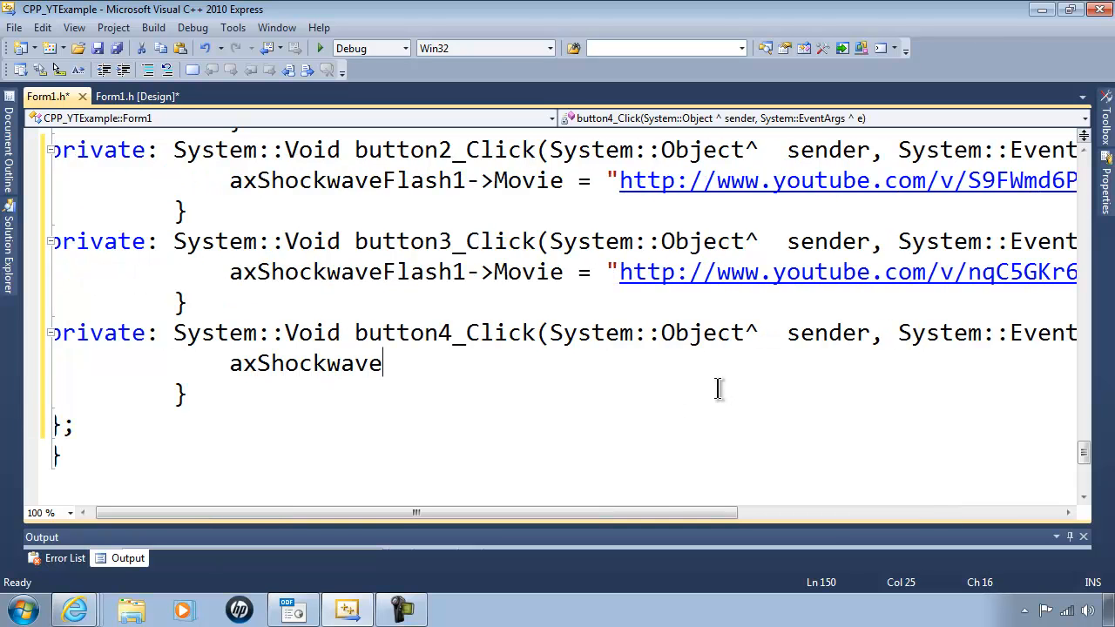
text(Flash1)
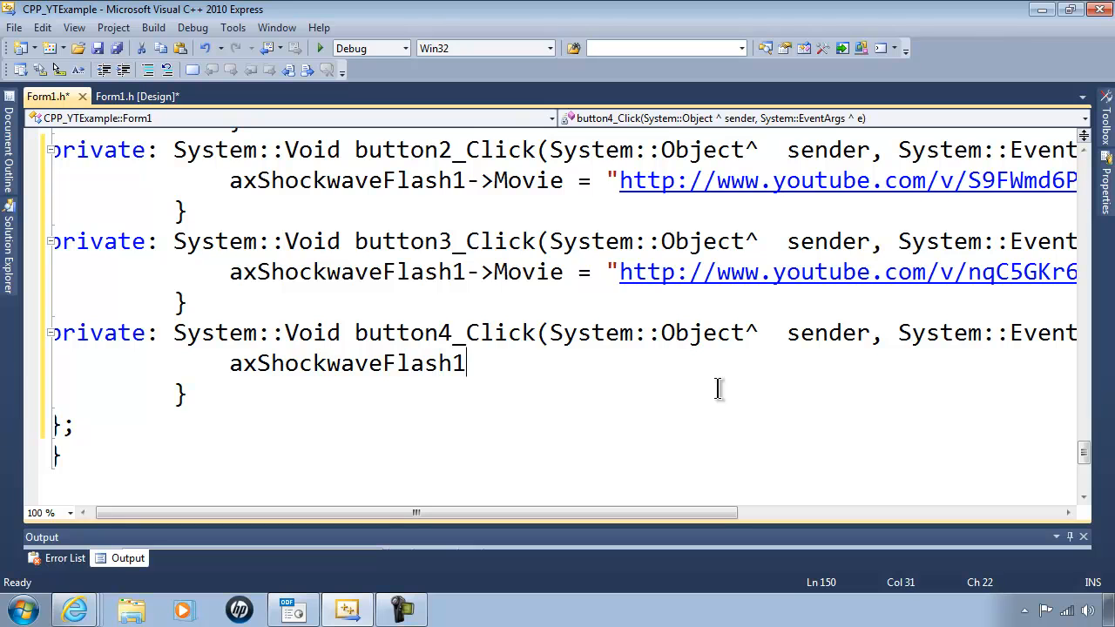
text(->M)
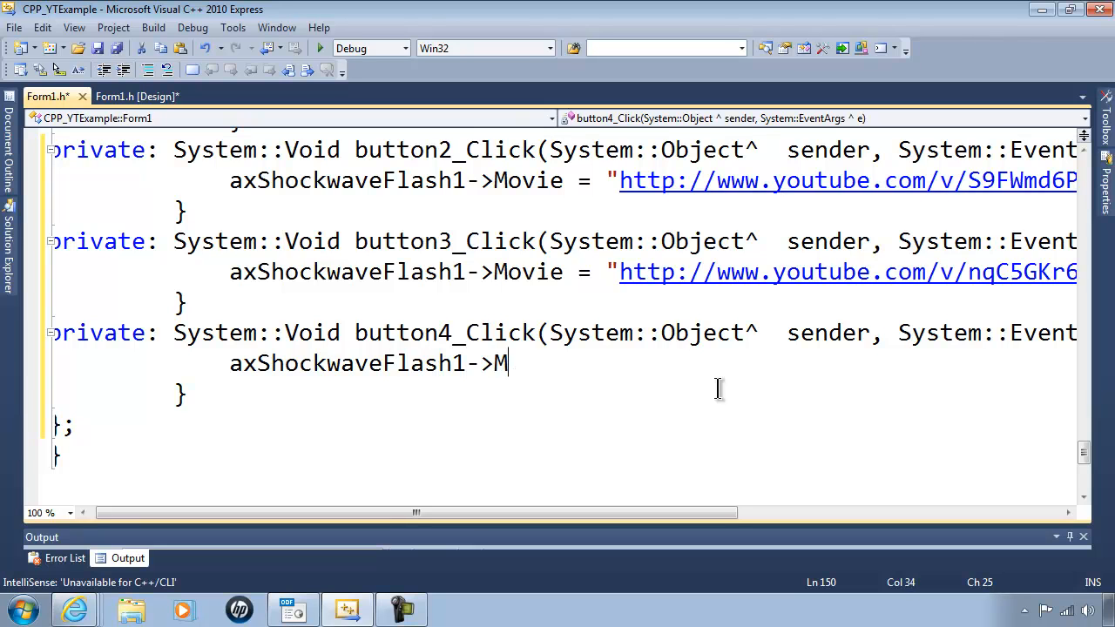
text(ovie = ")
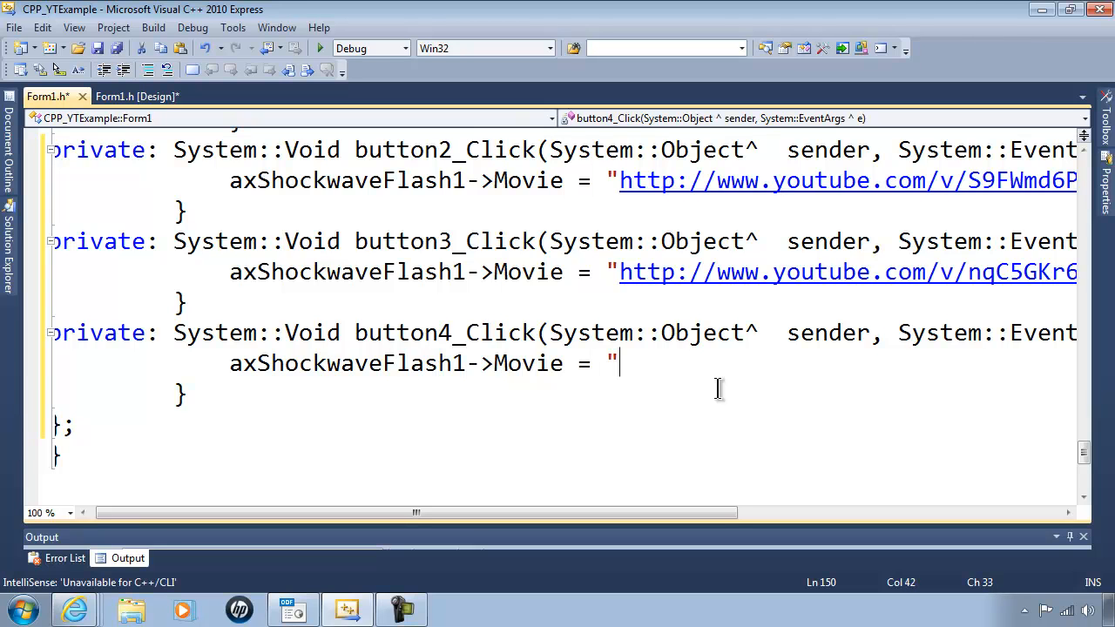
text(http://www.youtube.com/watch?v=_KHVKxXLpoA";)
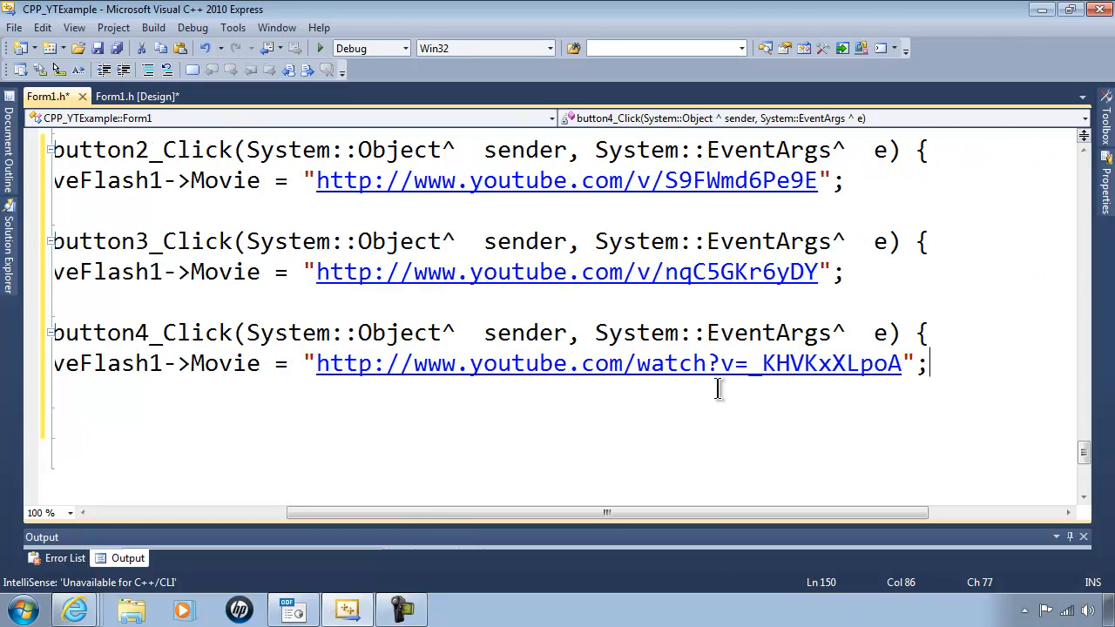
mouse_move(750, 363)
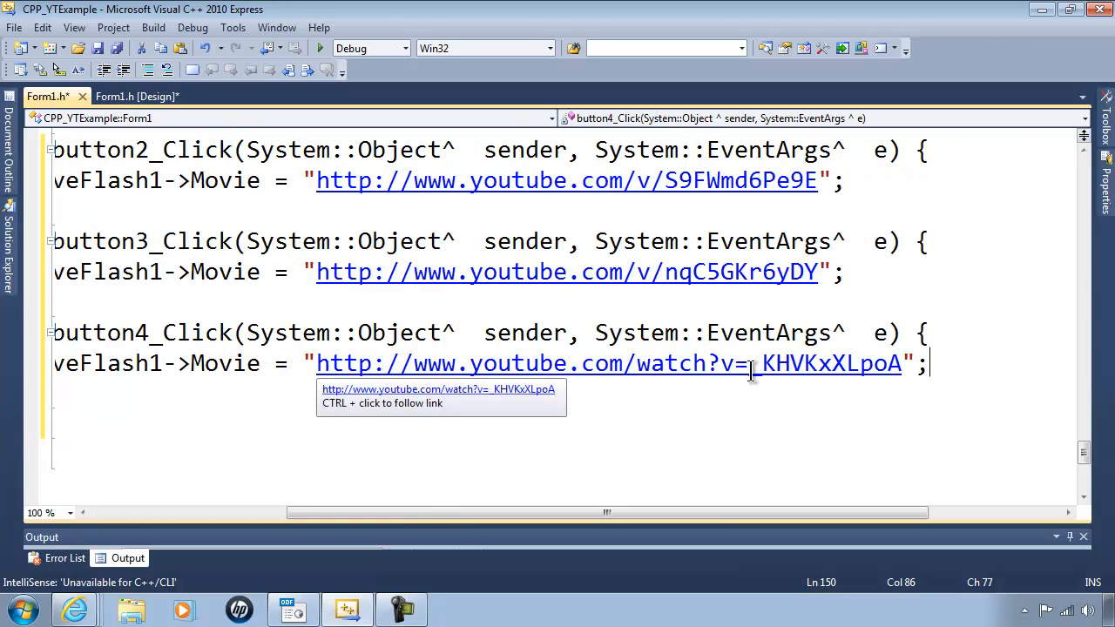
mouse_move(755, 383)
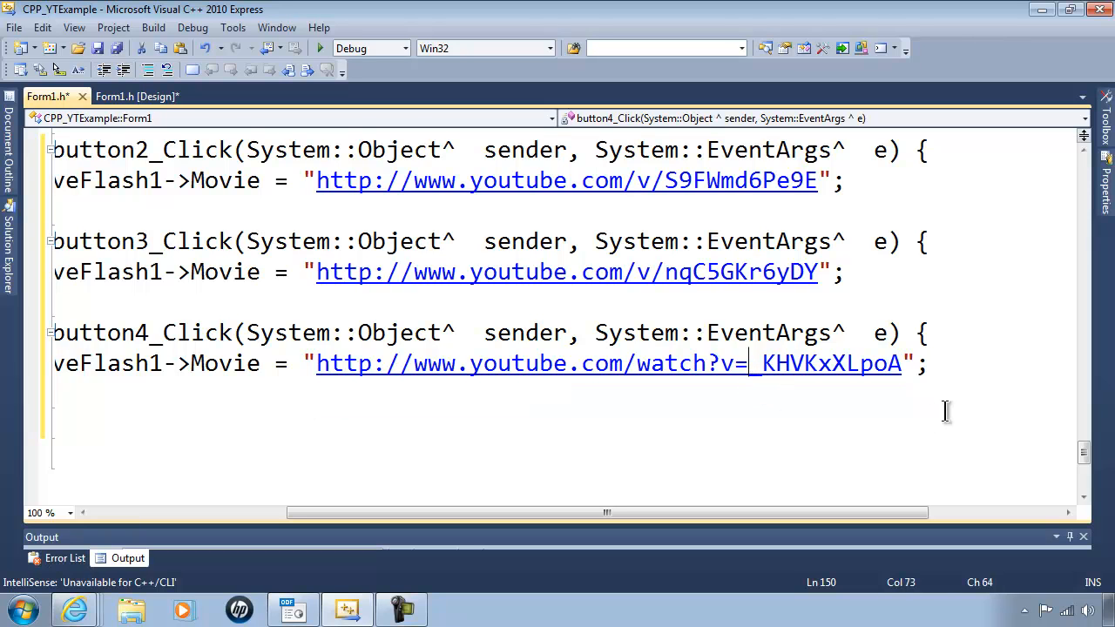
key(Backspace)
text(/)
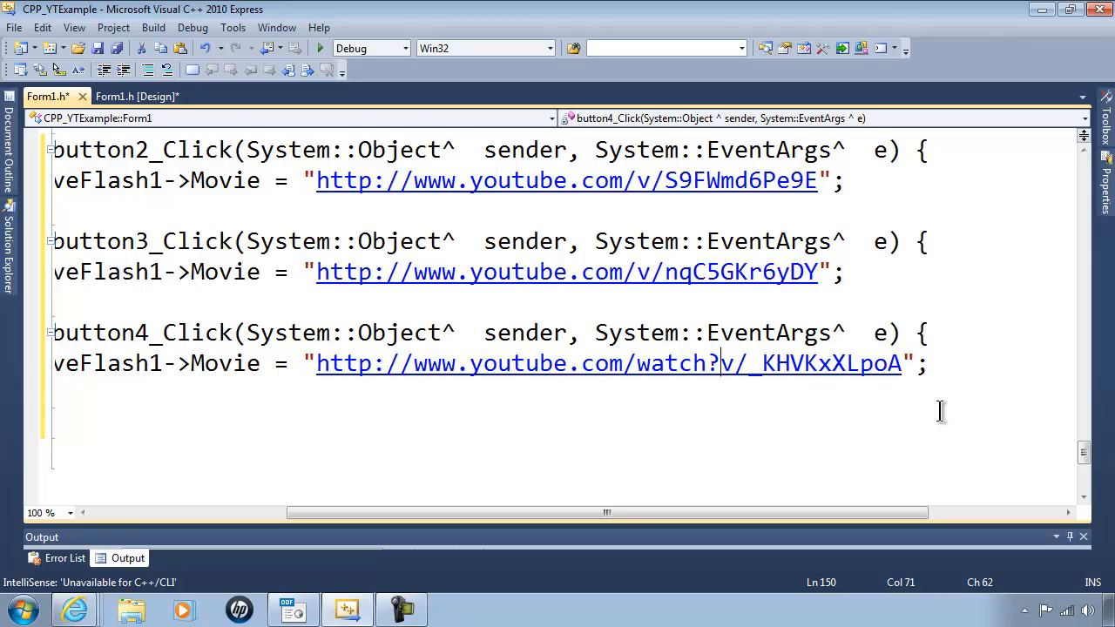
key(BackSpace)
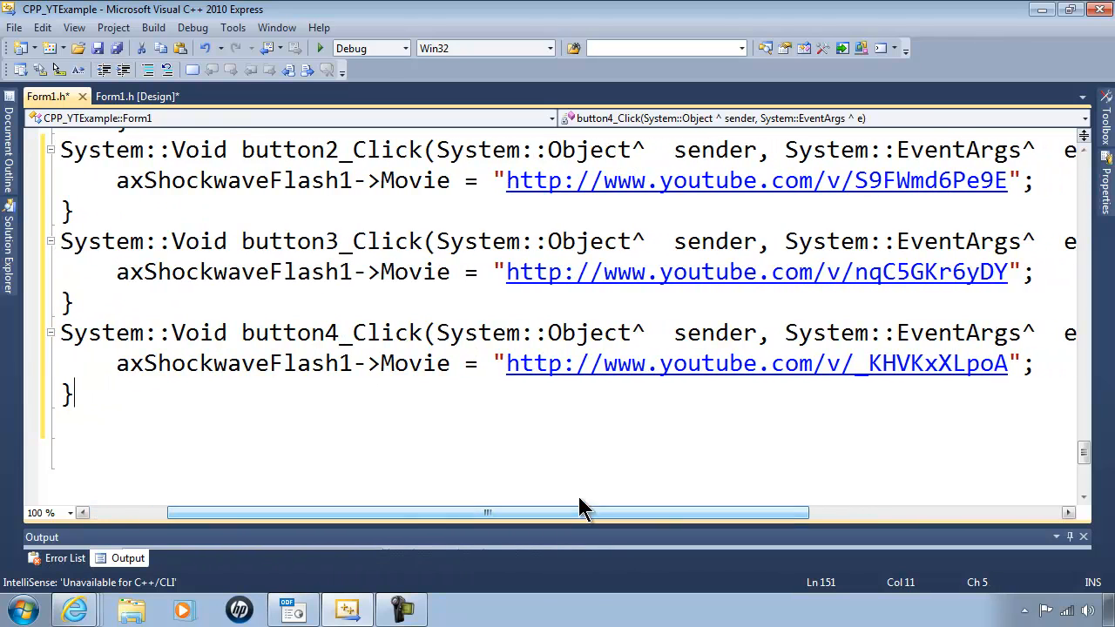
click(320, 47)
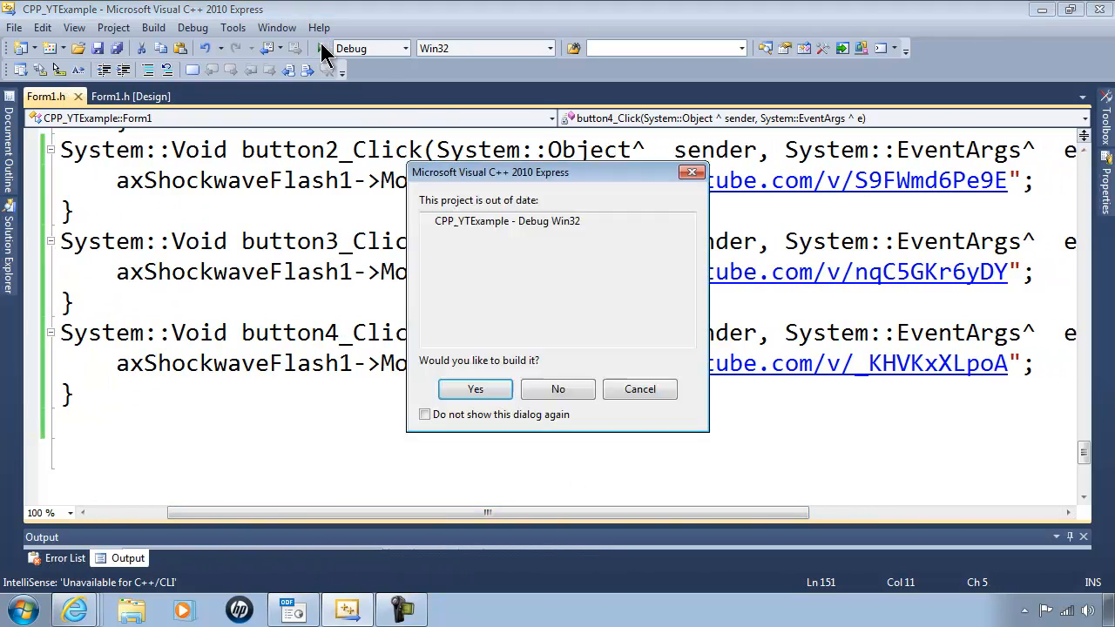
Step: Rebuild, test the Moon, VC++ 2010, Cat and Crayfish buttons, then play Half Moon
click(475, 389)
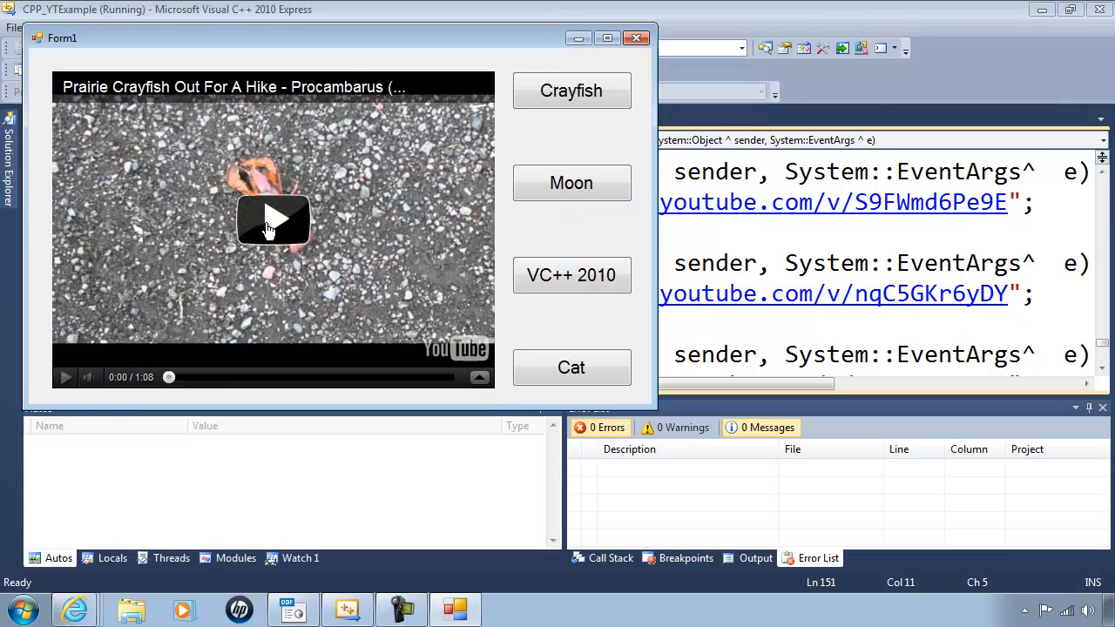
mouse_move(572, 183)
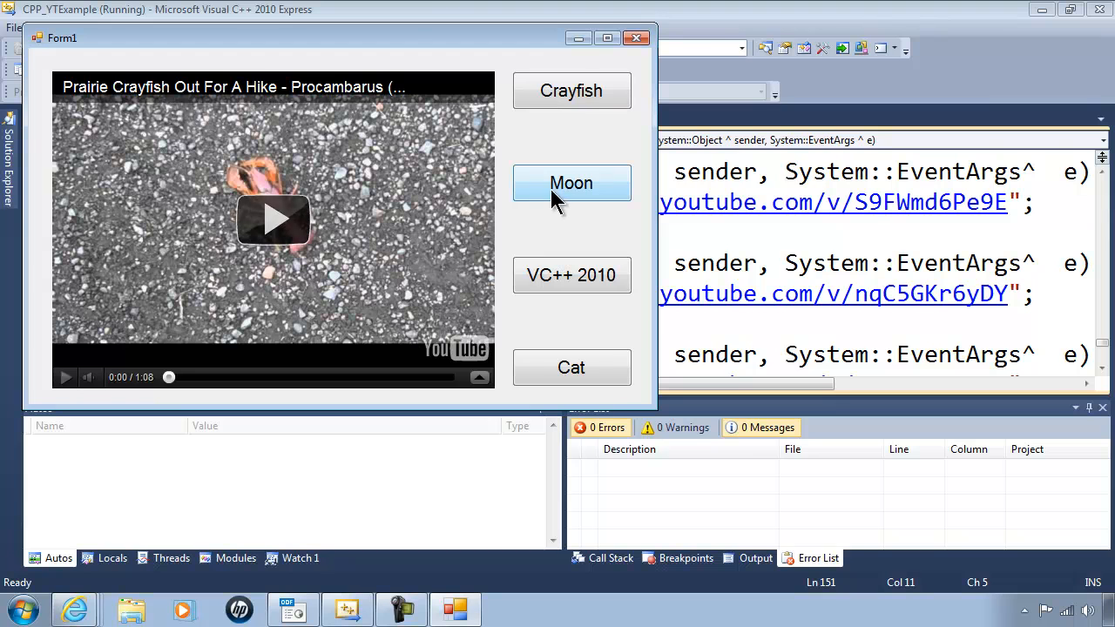
click(572, 183)
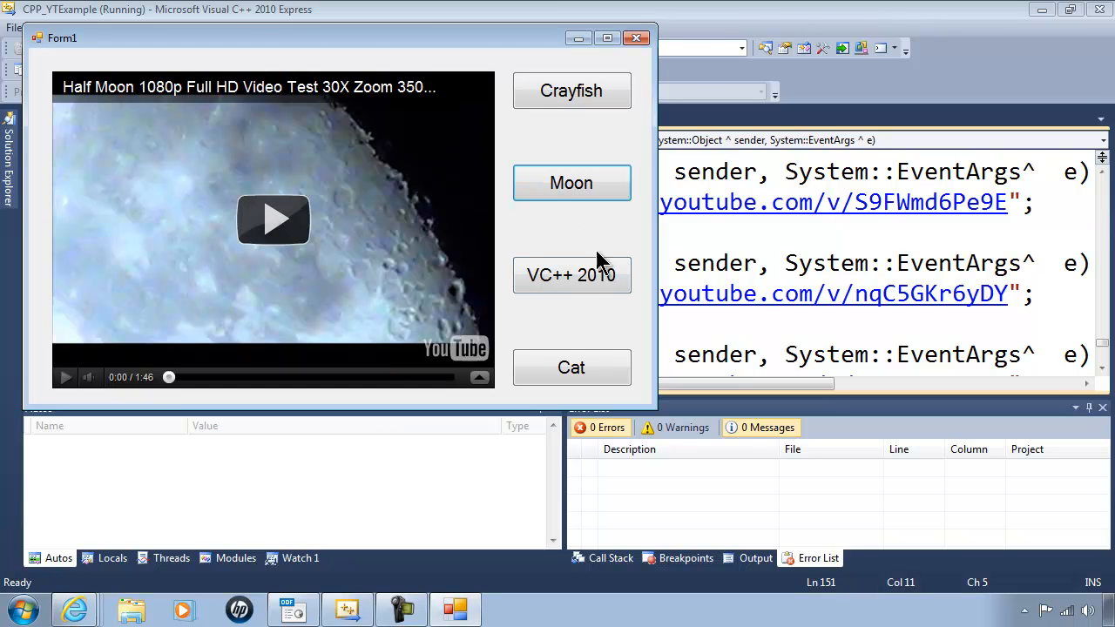
click(571, 275)
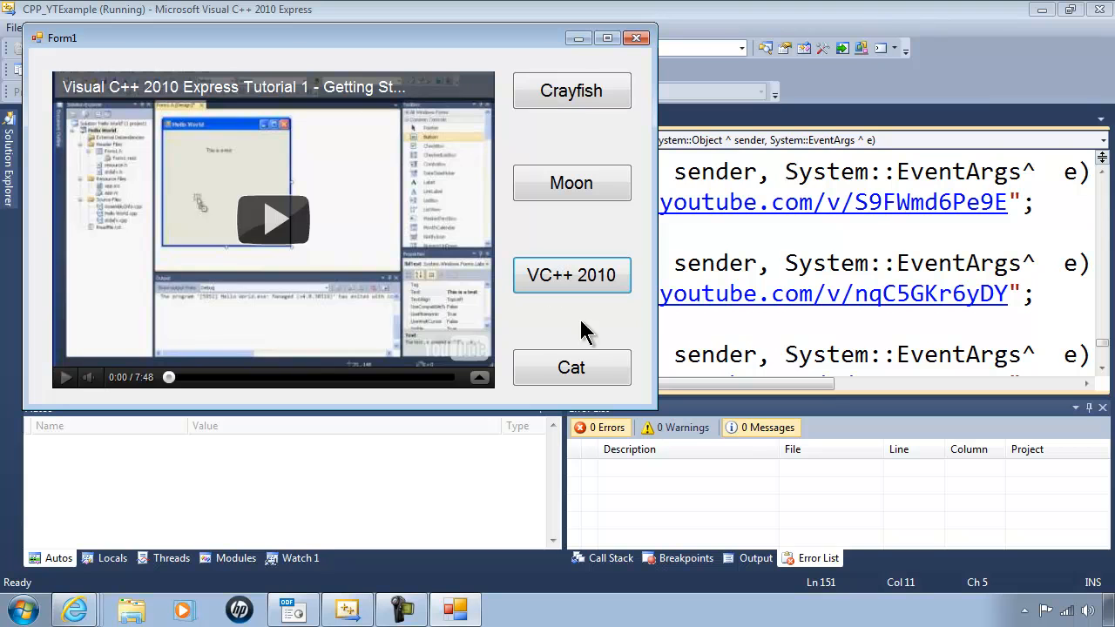
click(572, 367)
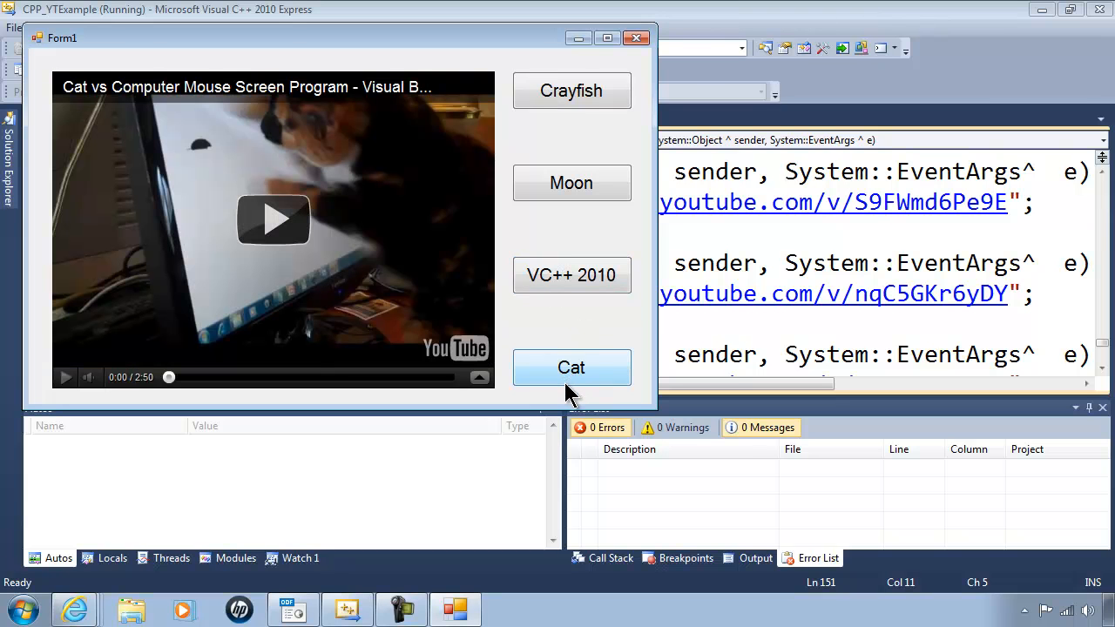
click(572, 90)
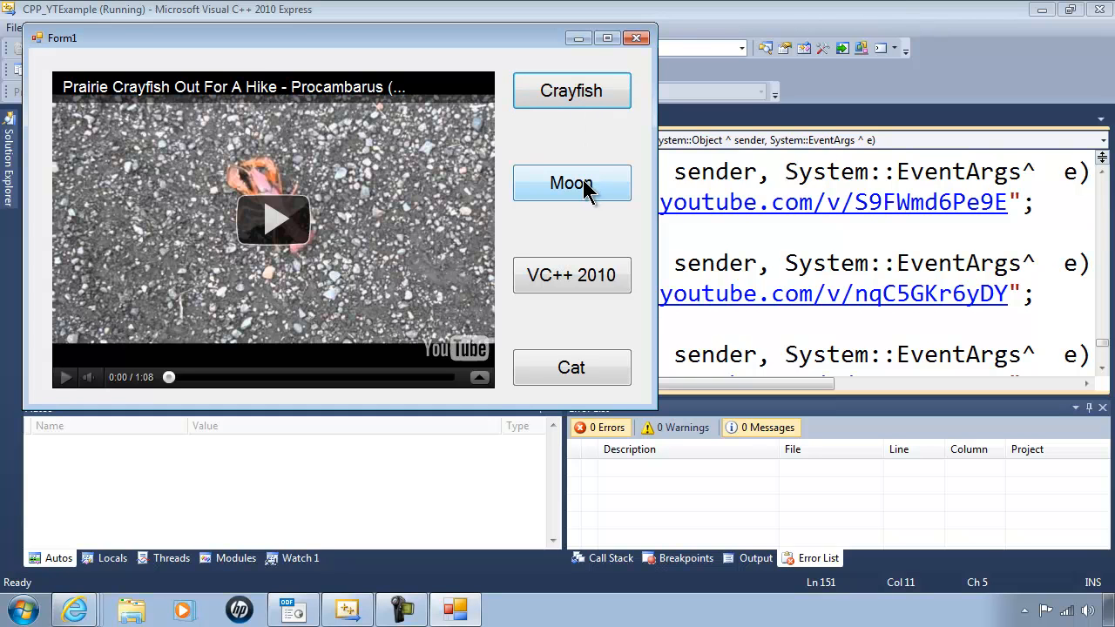
click(571, 183)
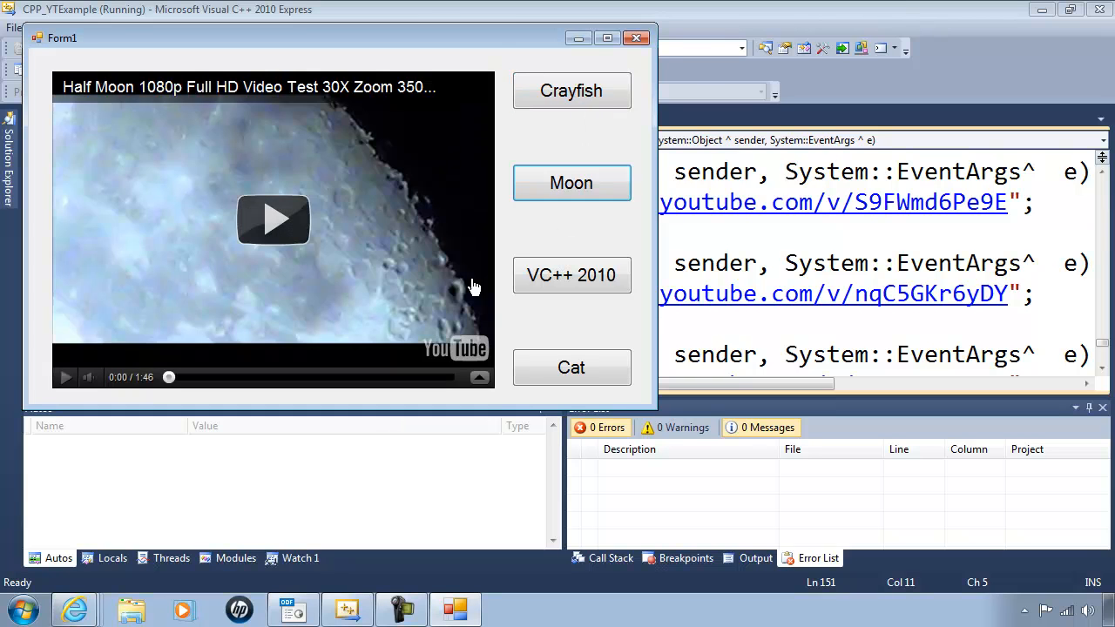
click(272, 219)
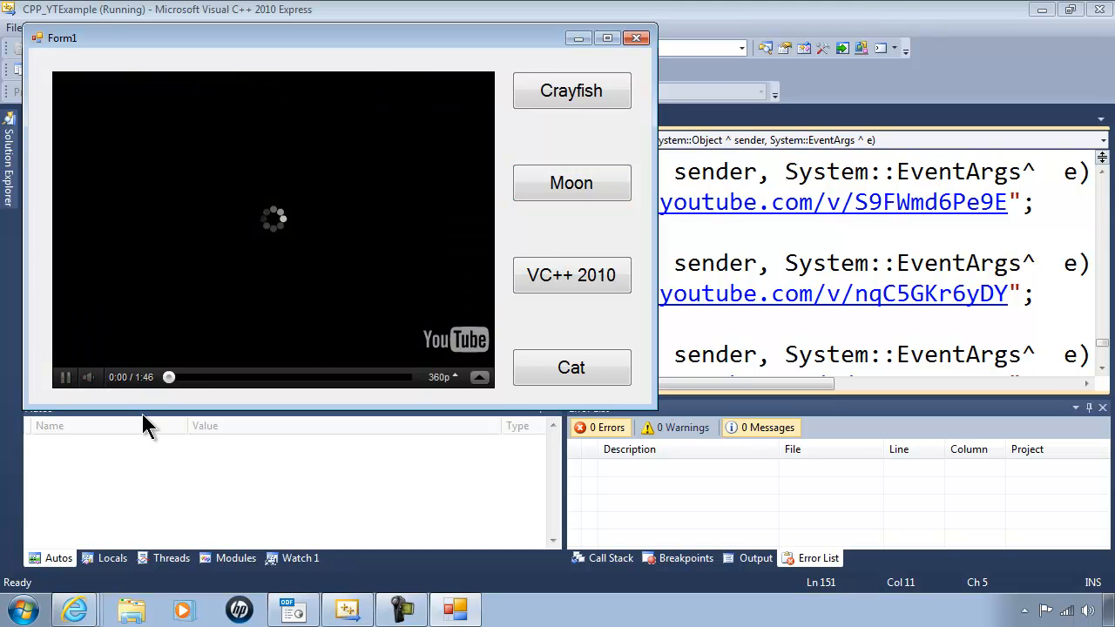